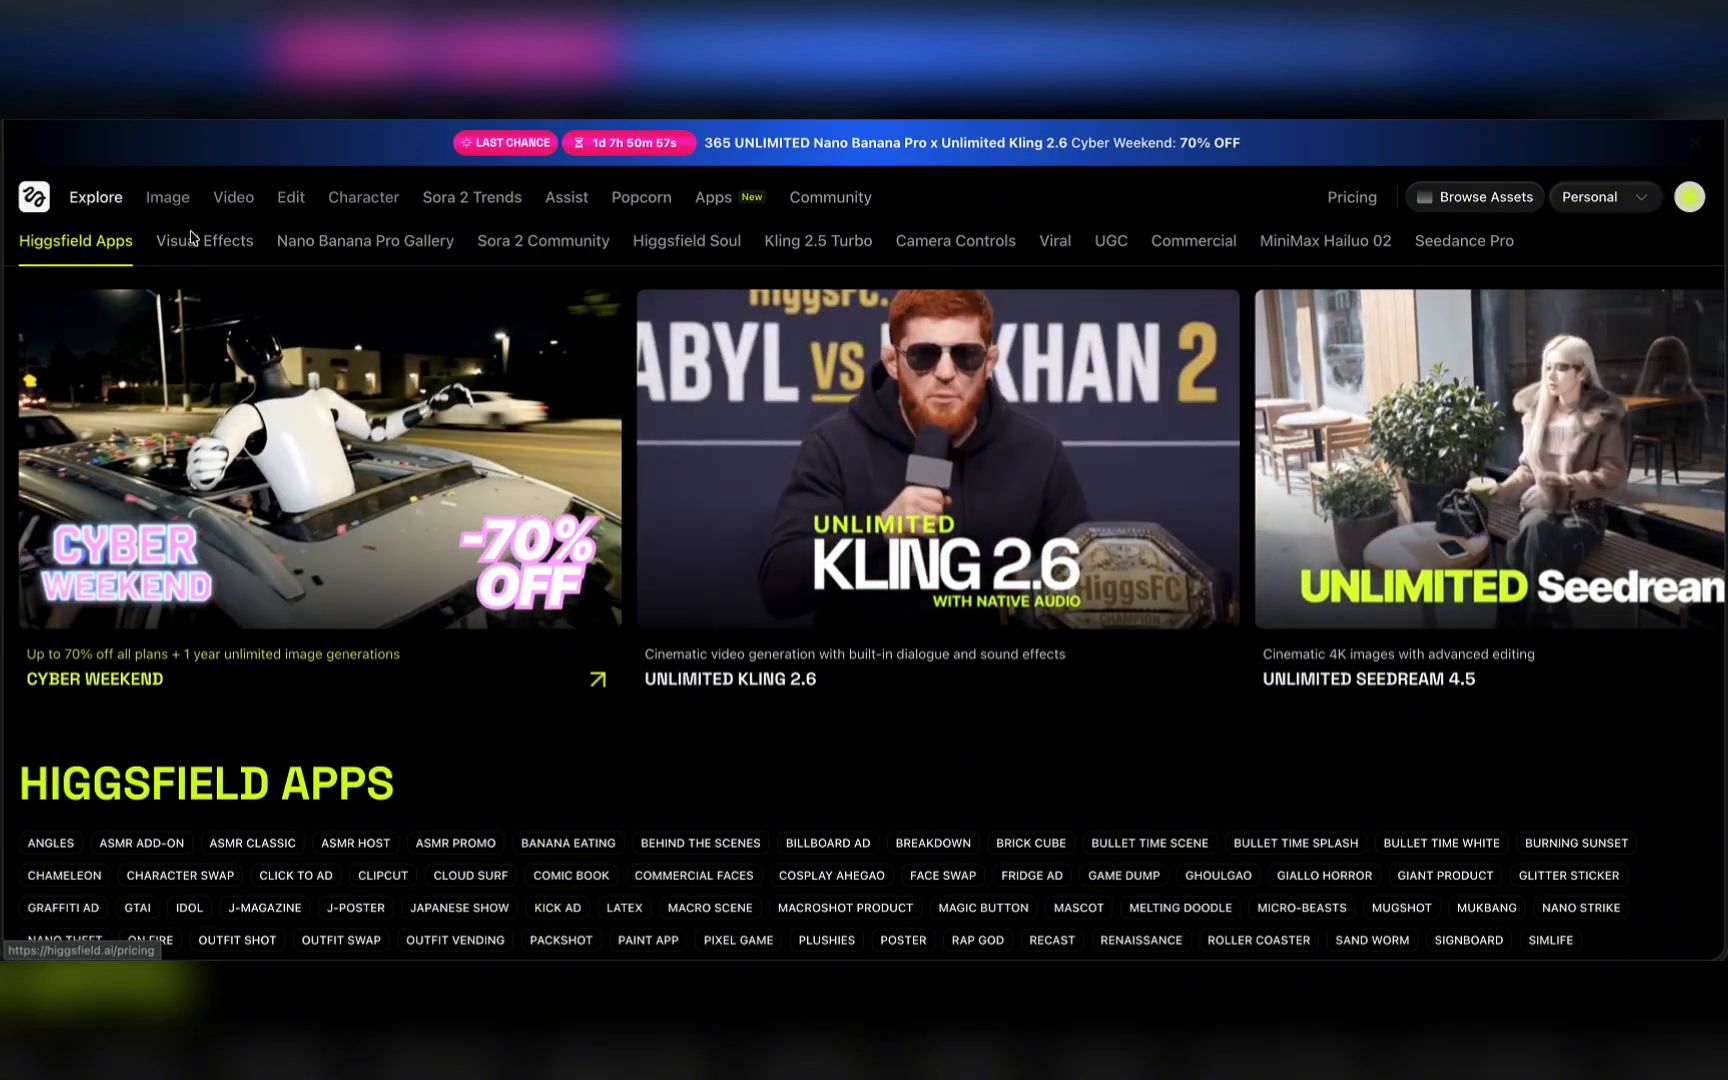
- Choose Kling O1 Edit from the video models list to enter its editing workspace
{"action": "left_click", "coordinate": [232, 196]}
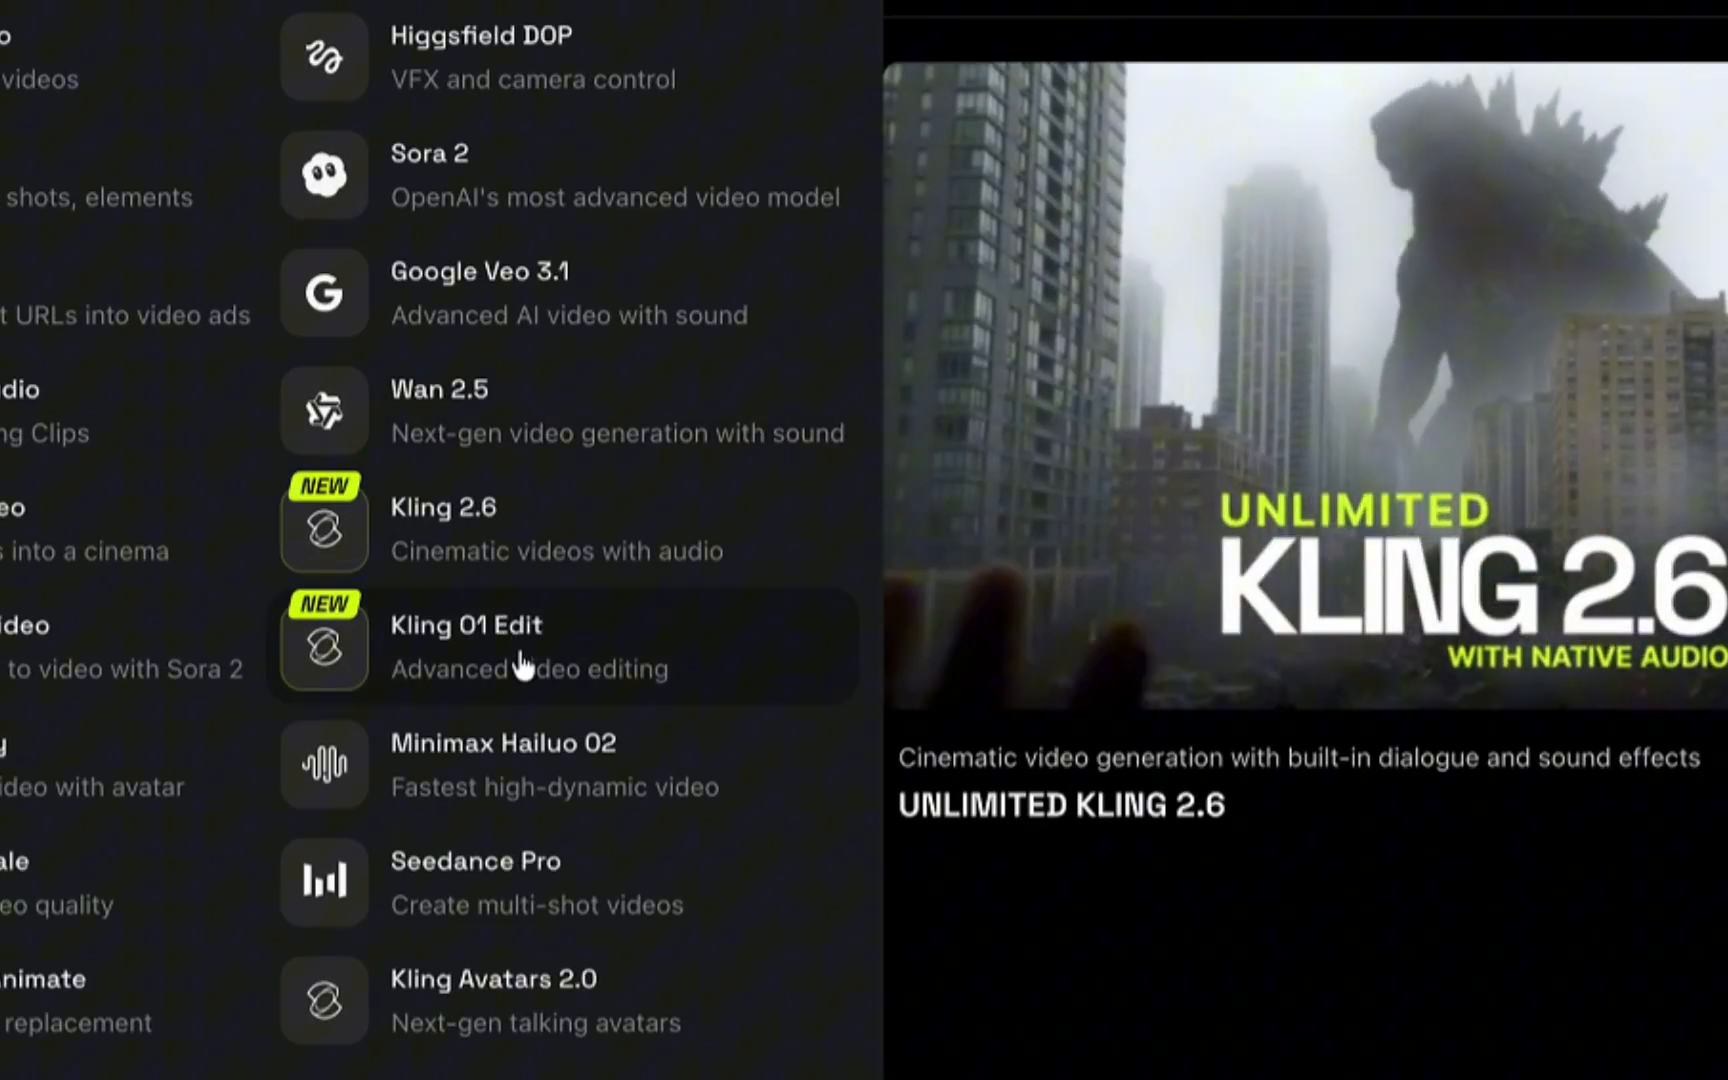
{"action": "left_click", "coordinate": [466, 646]}
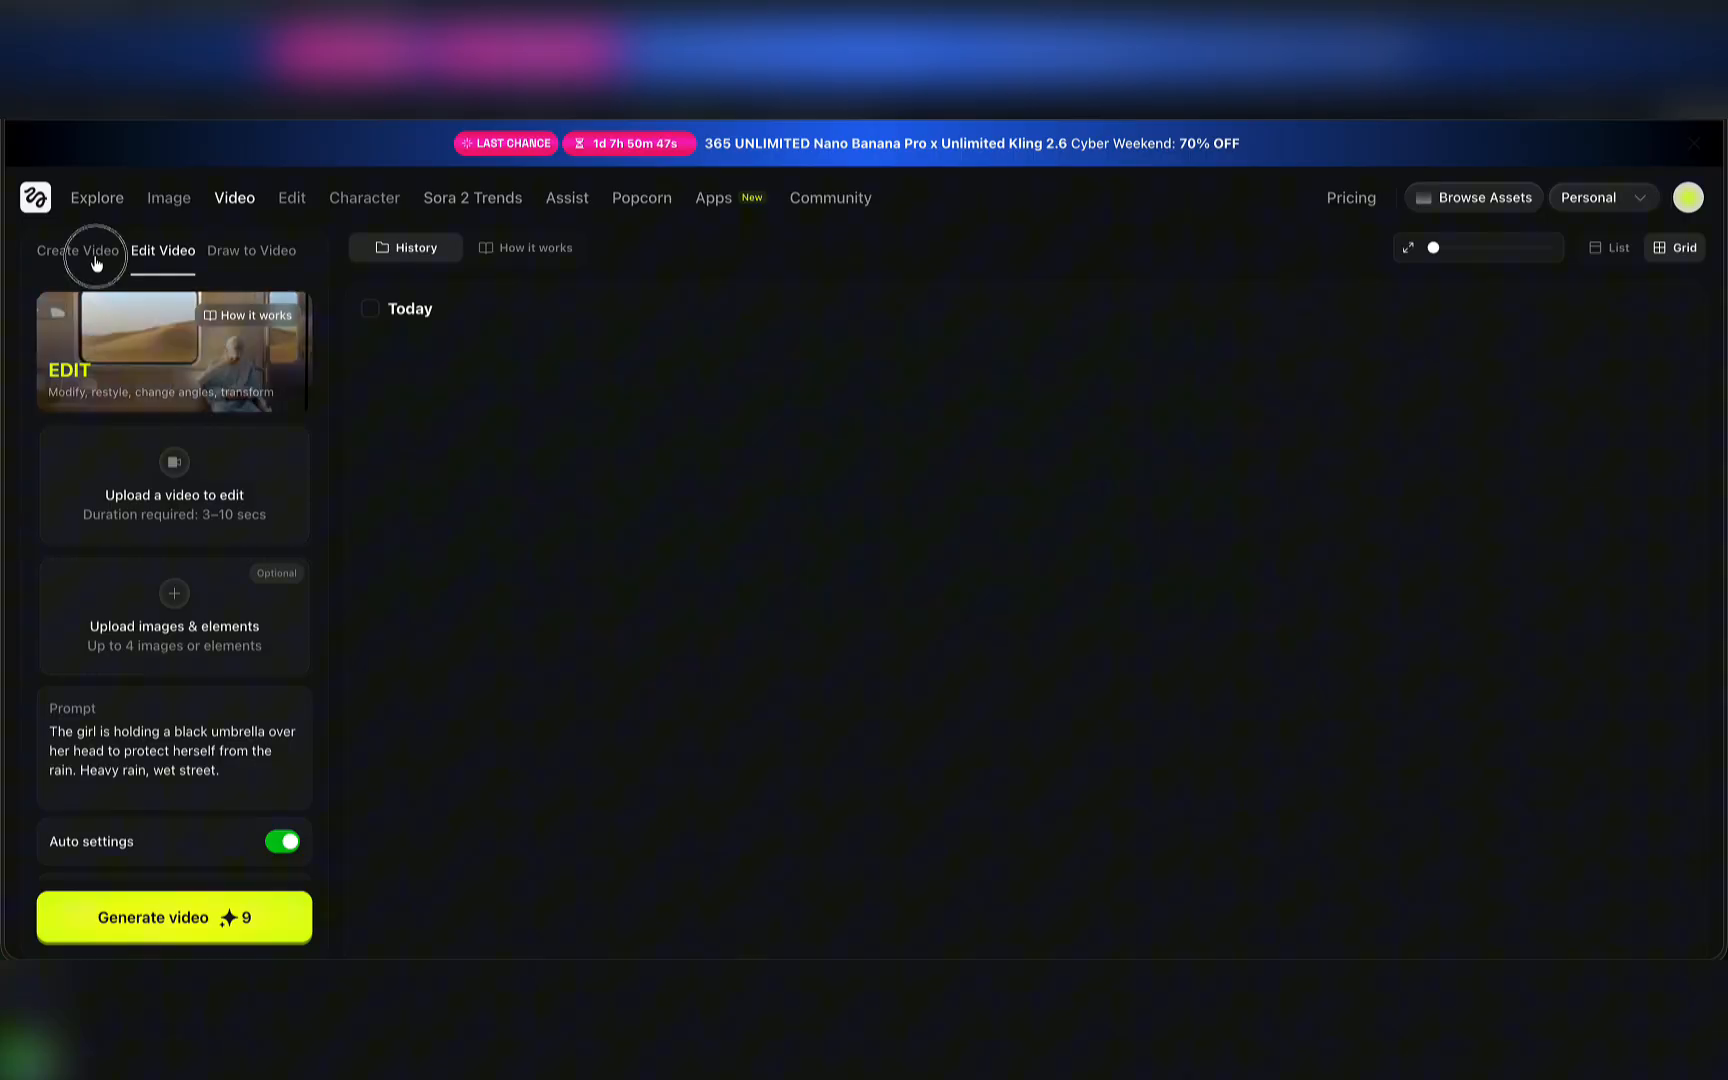
- Settle on Create Video mode and select the Frames option with start and end frame slots
{"action": "left_click", "coordinate": [76, 250]}
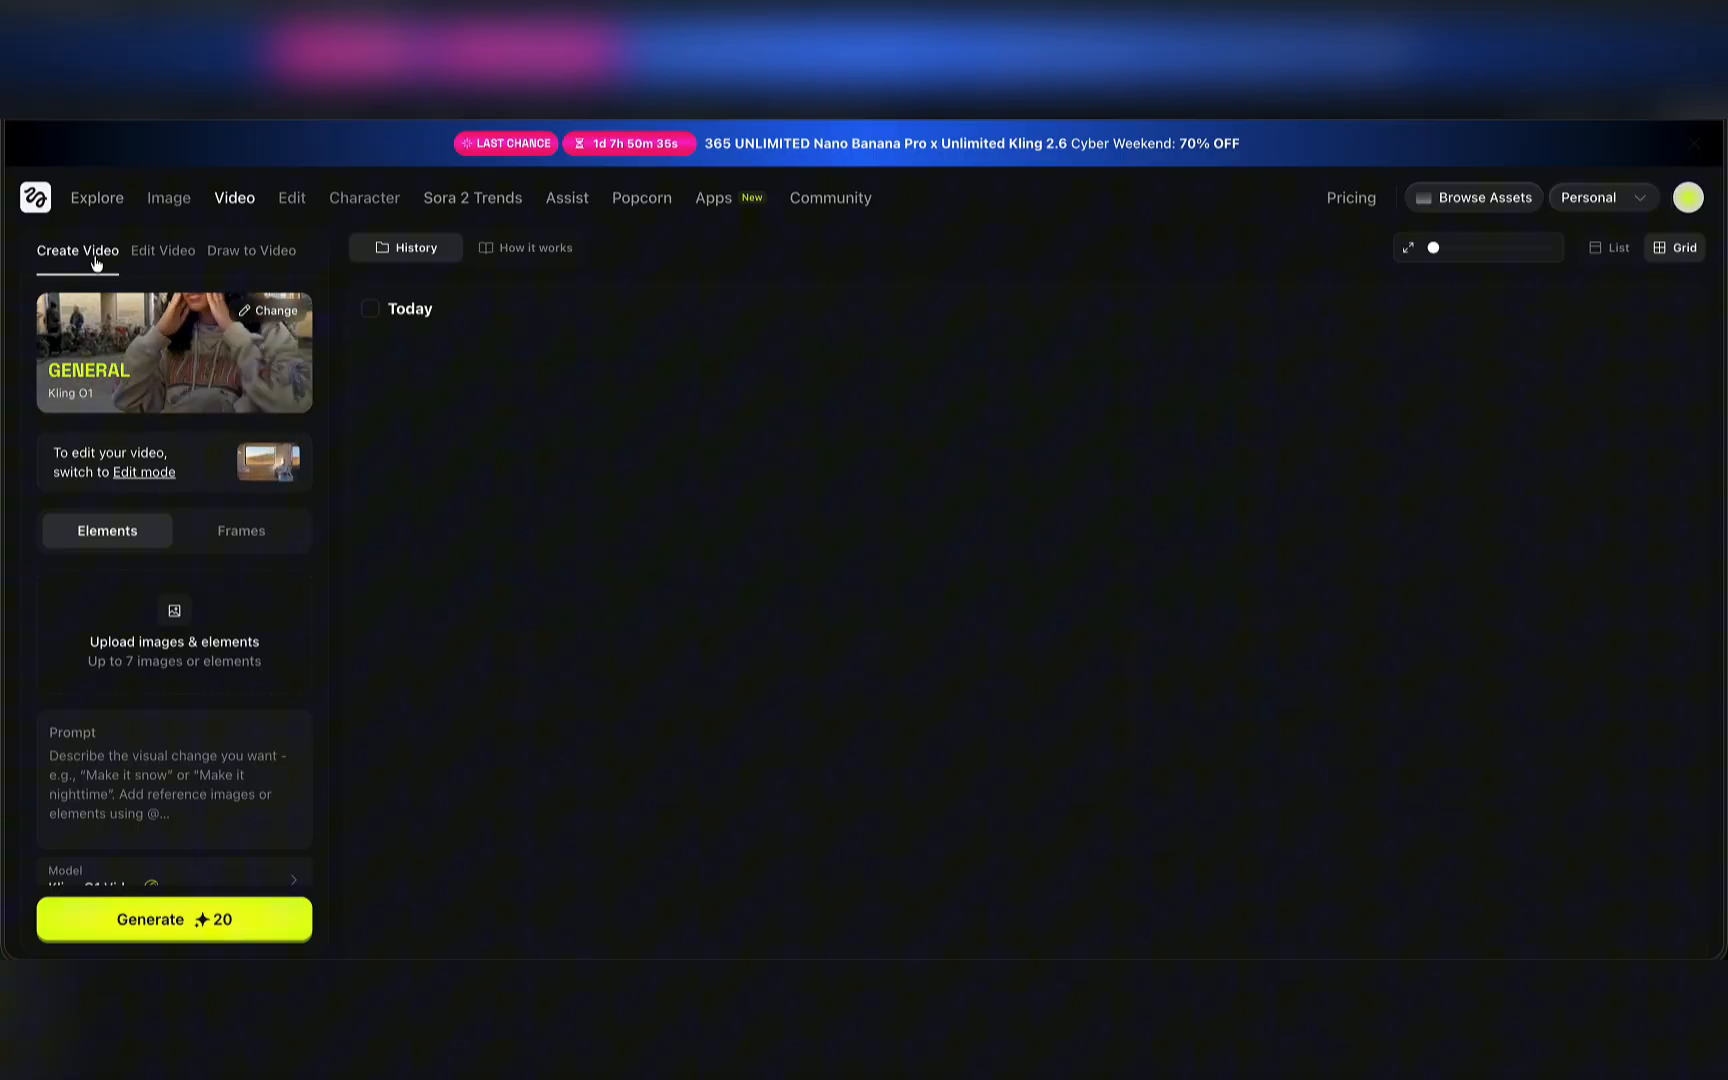
{"action": "left_click", "coordinate": [162, 250]}
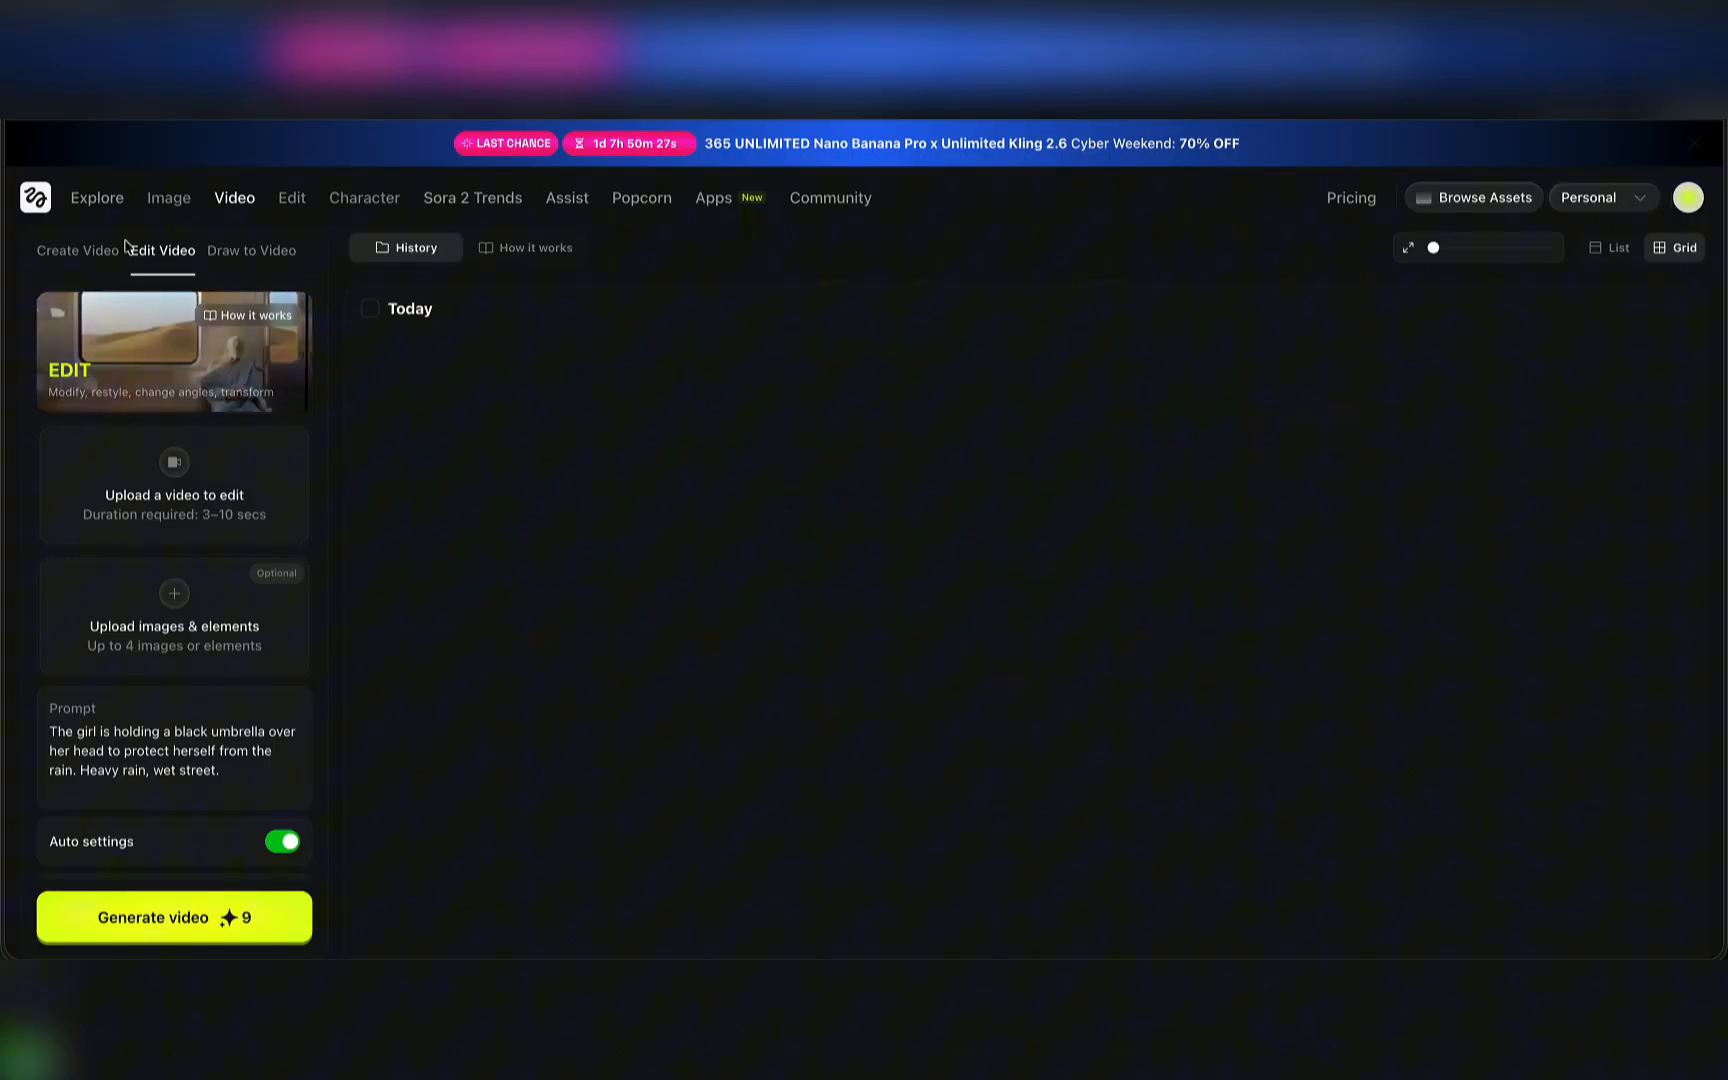
{"action": "left_click", "coordinate": [78, 250]}
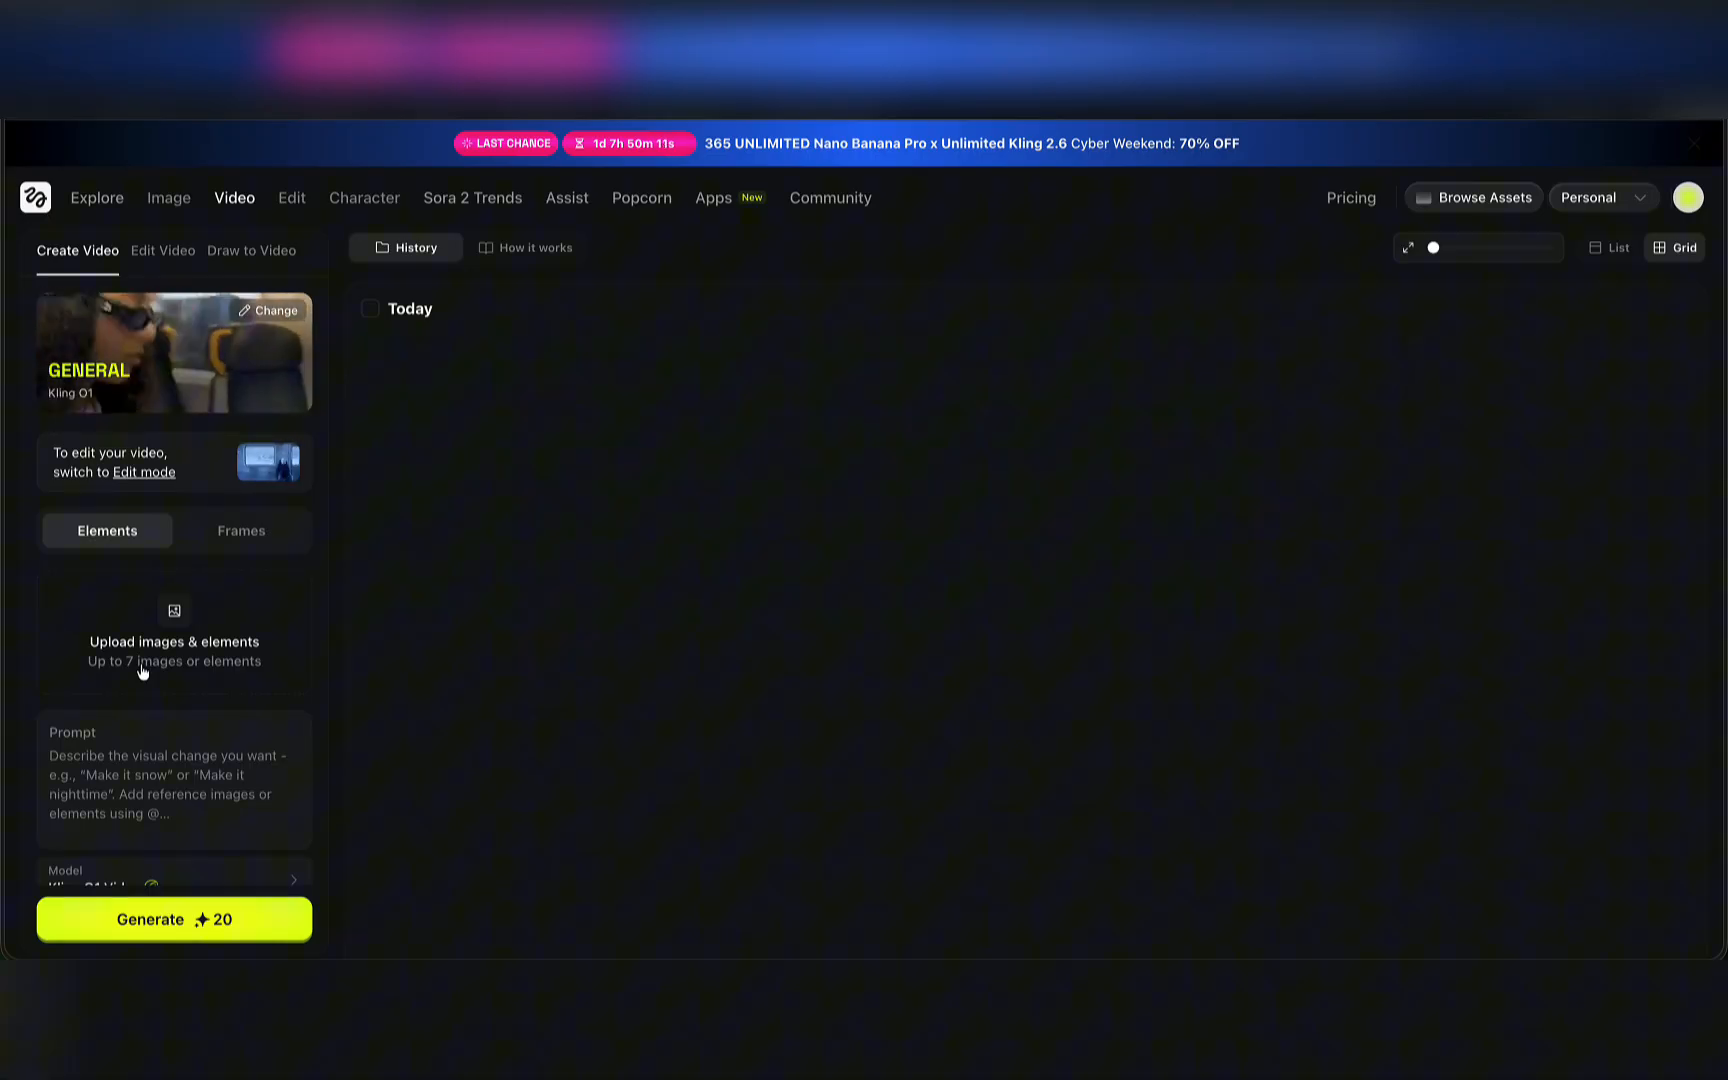
{"action": "left_click", "coordinate": [242, 530]}
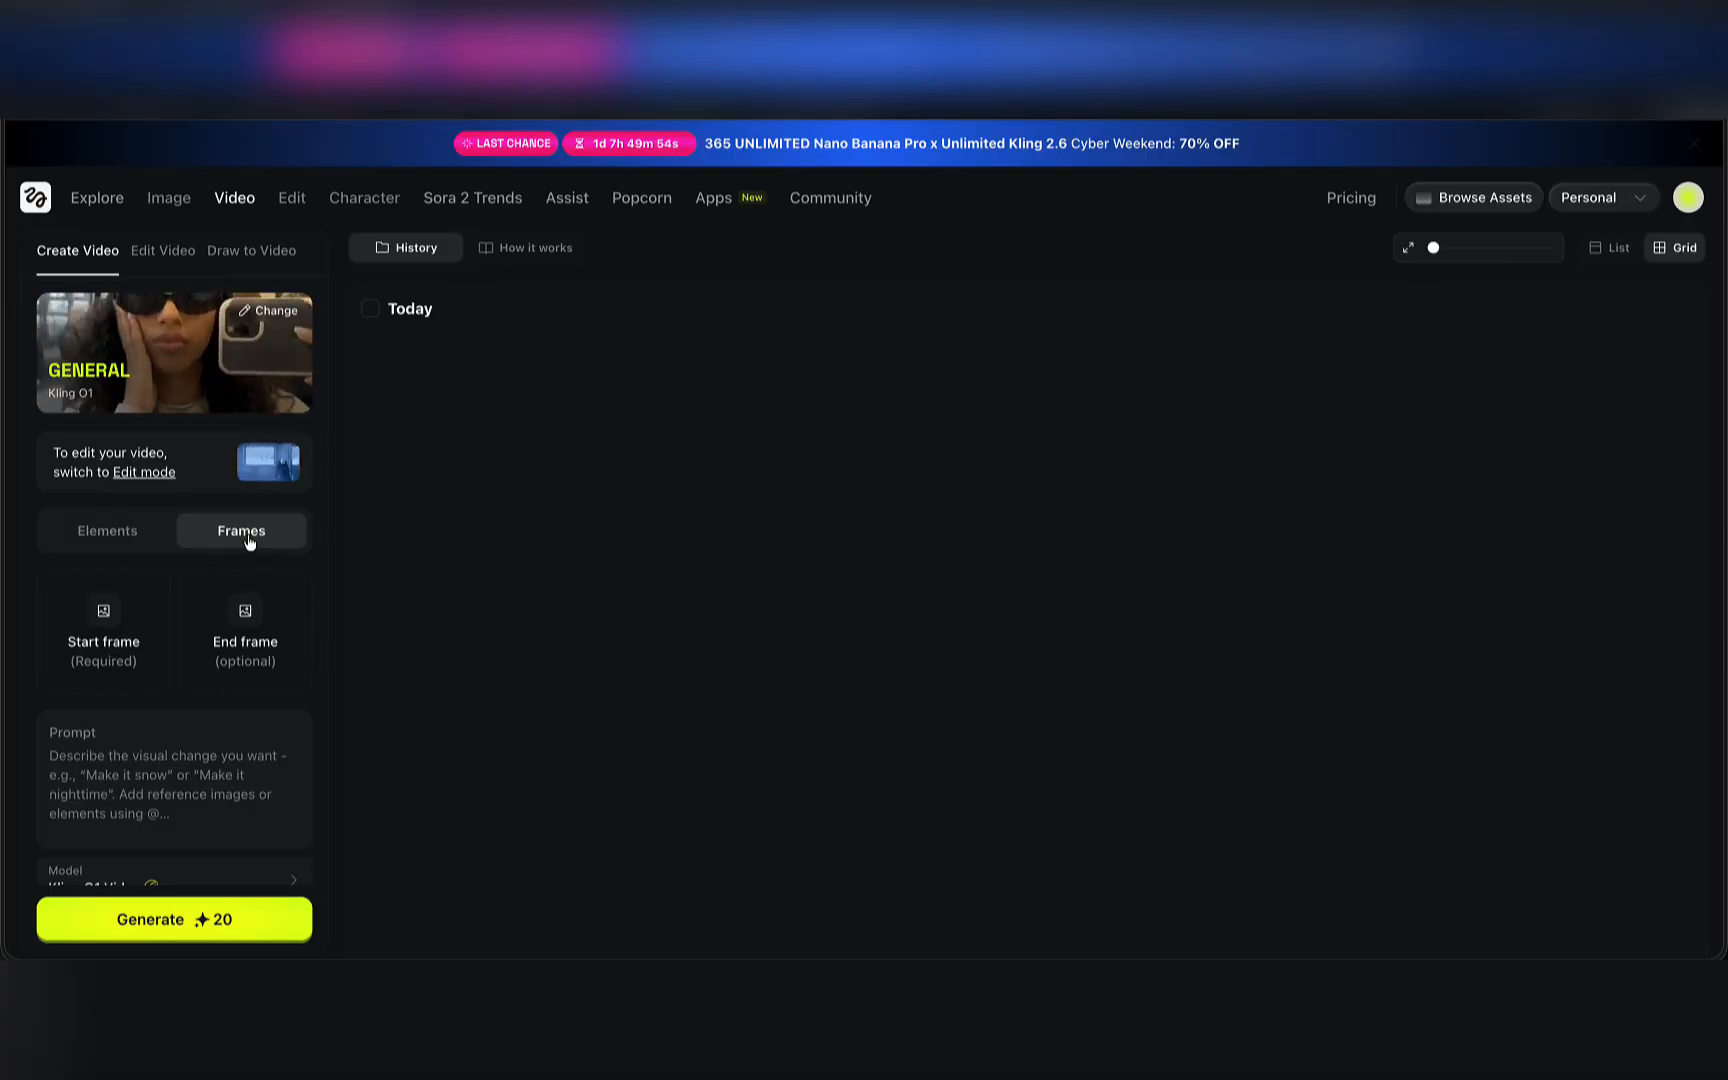
{"action": "left_click", "coordinate": [162, 250]}
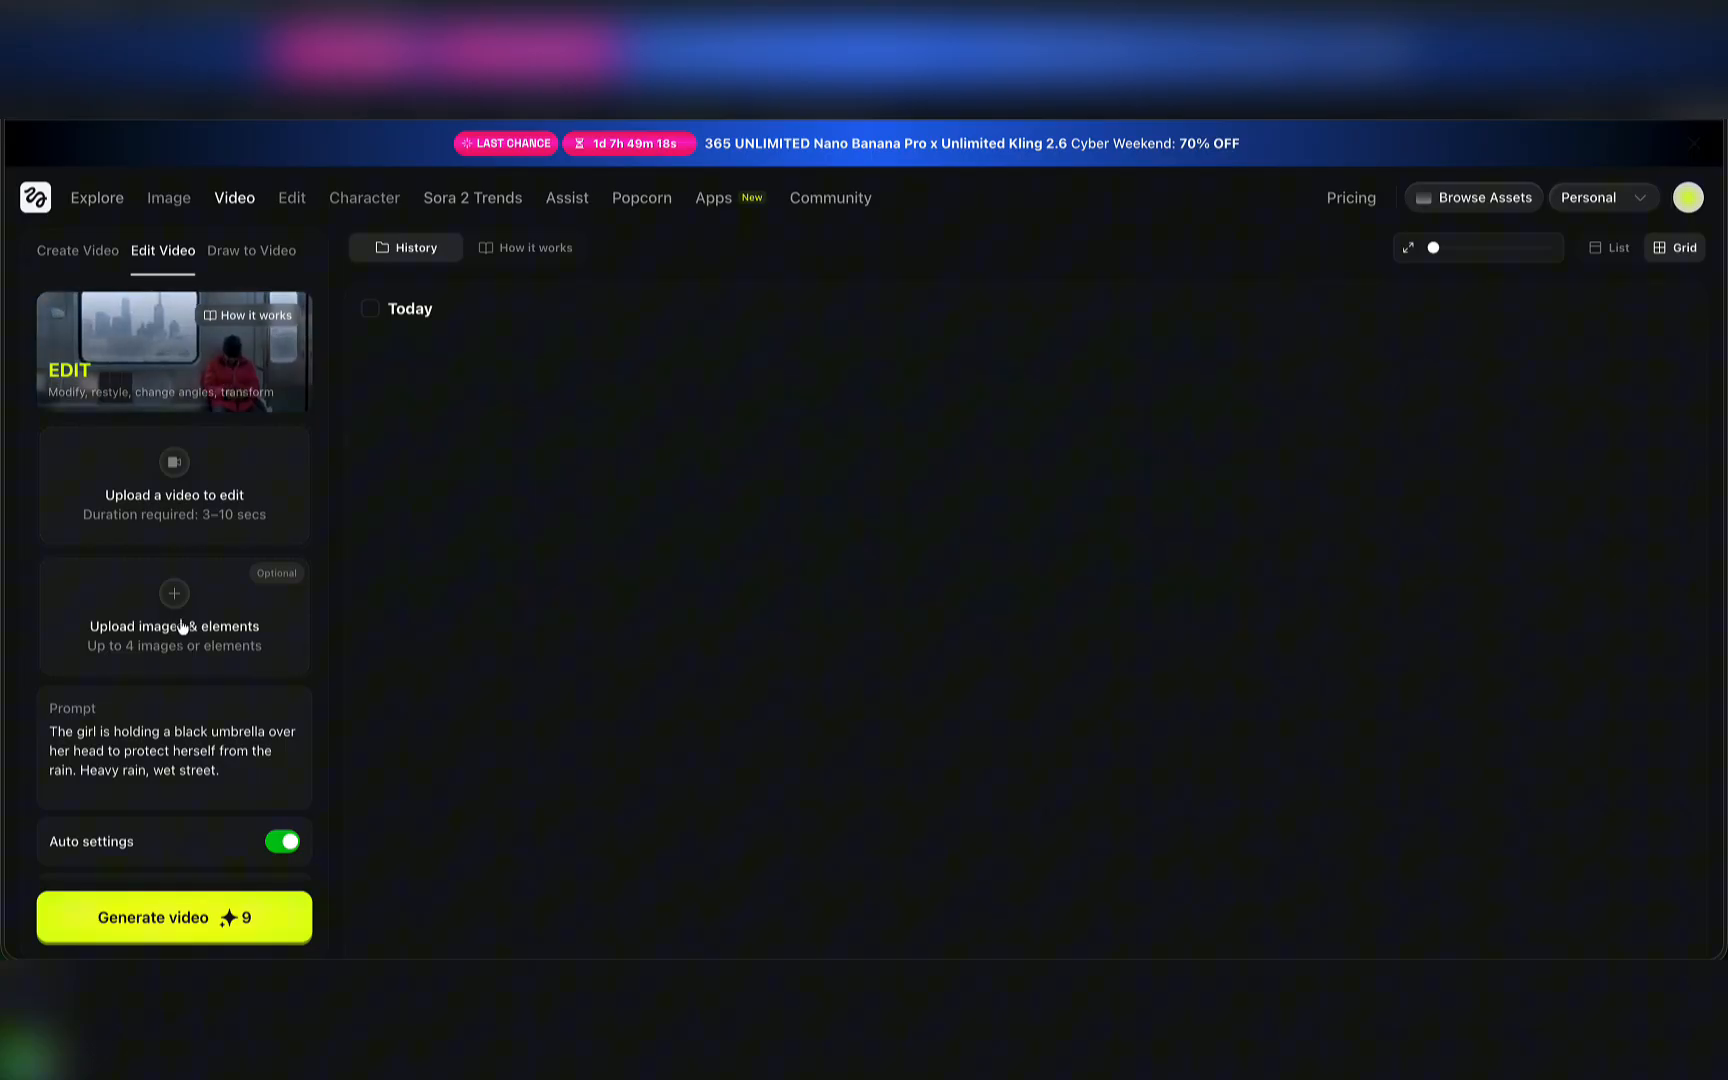
{"action": "left_click", "coordinate": [78, 250]}
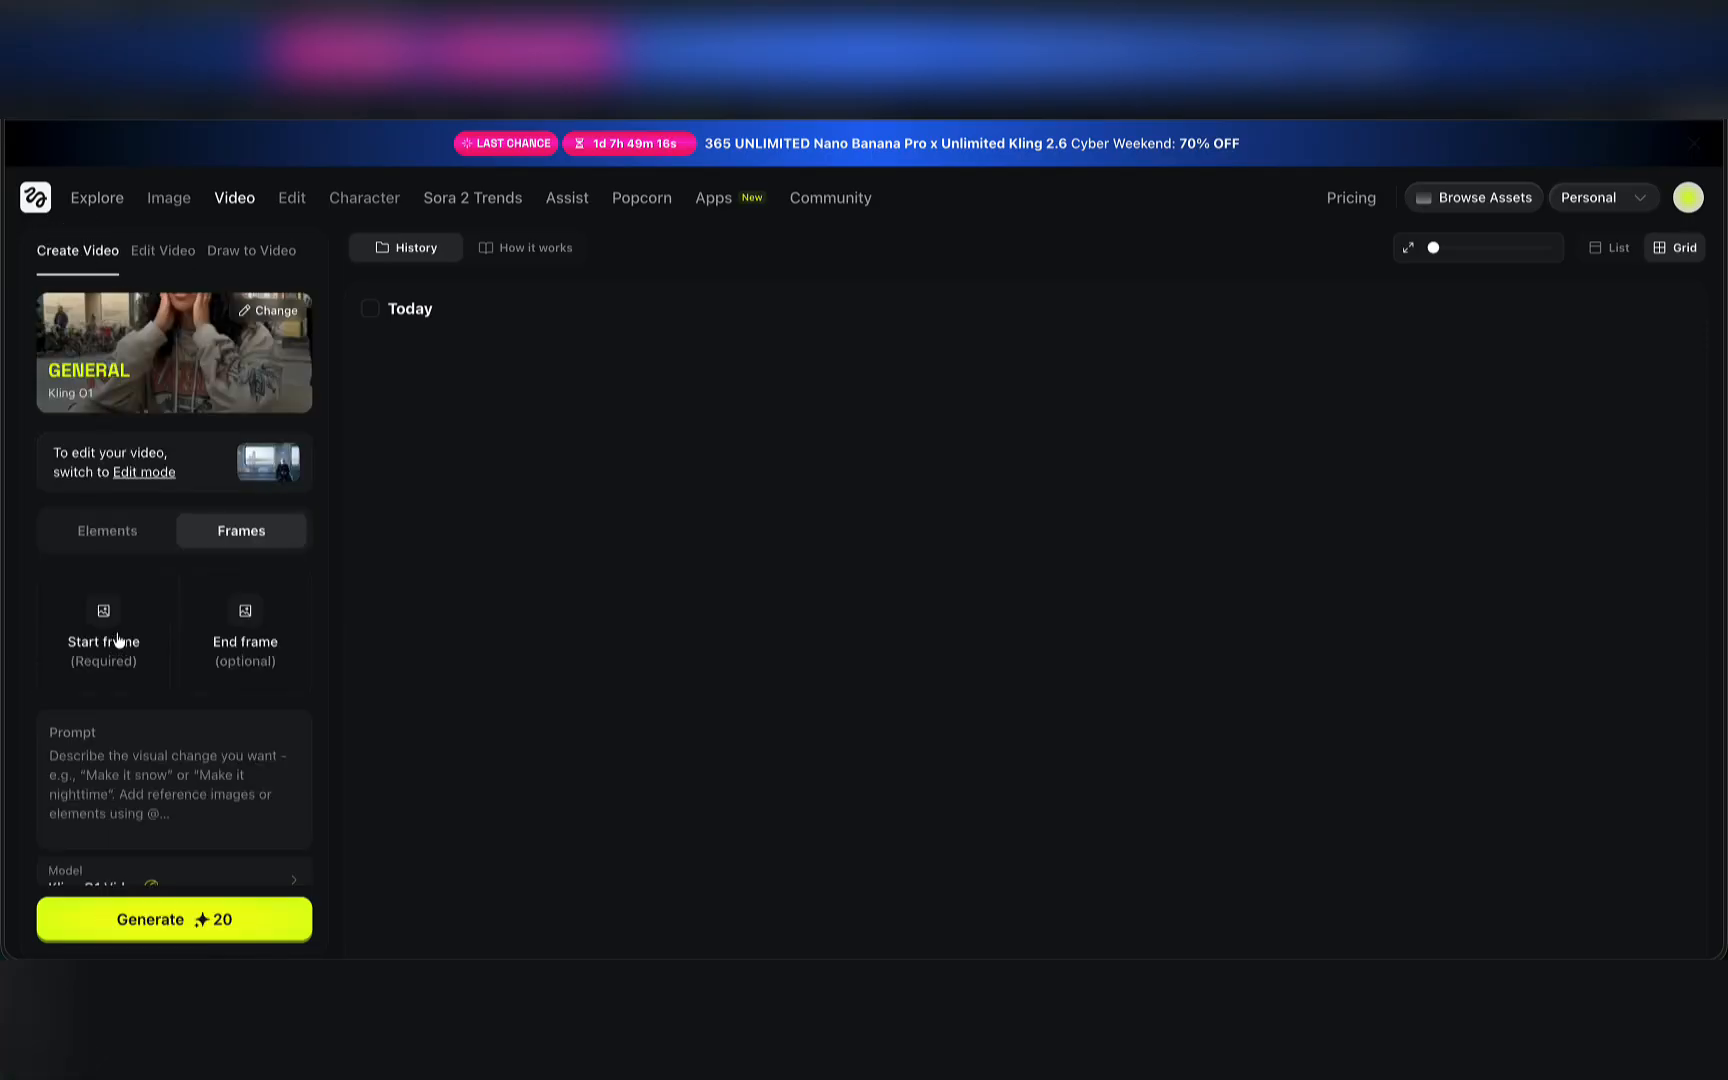
{"action": "left_click", "coordinate": [106, 530]}
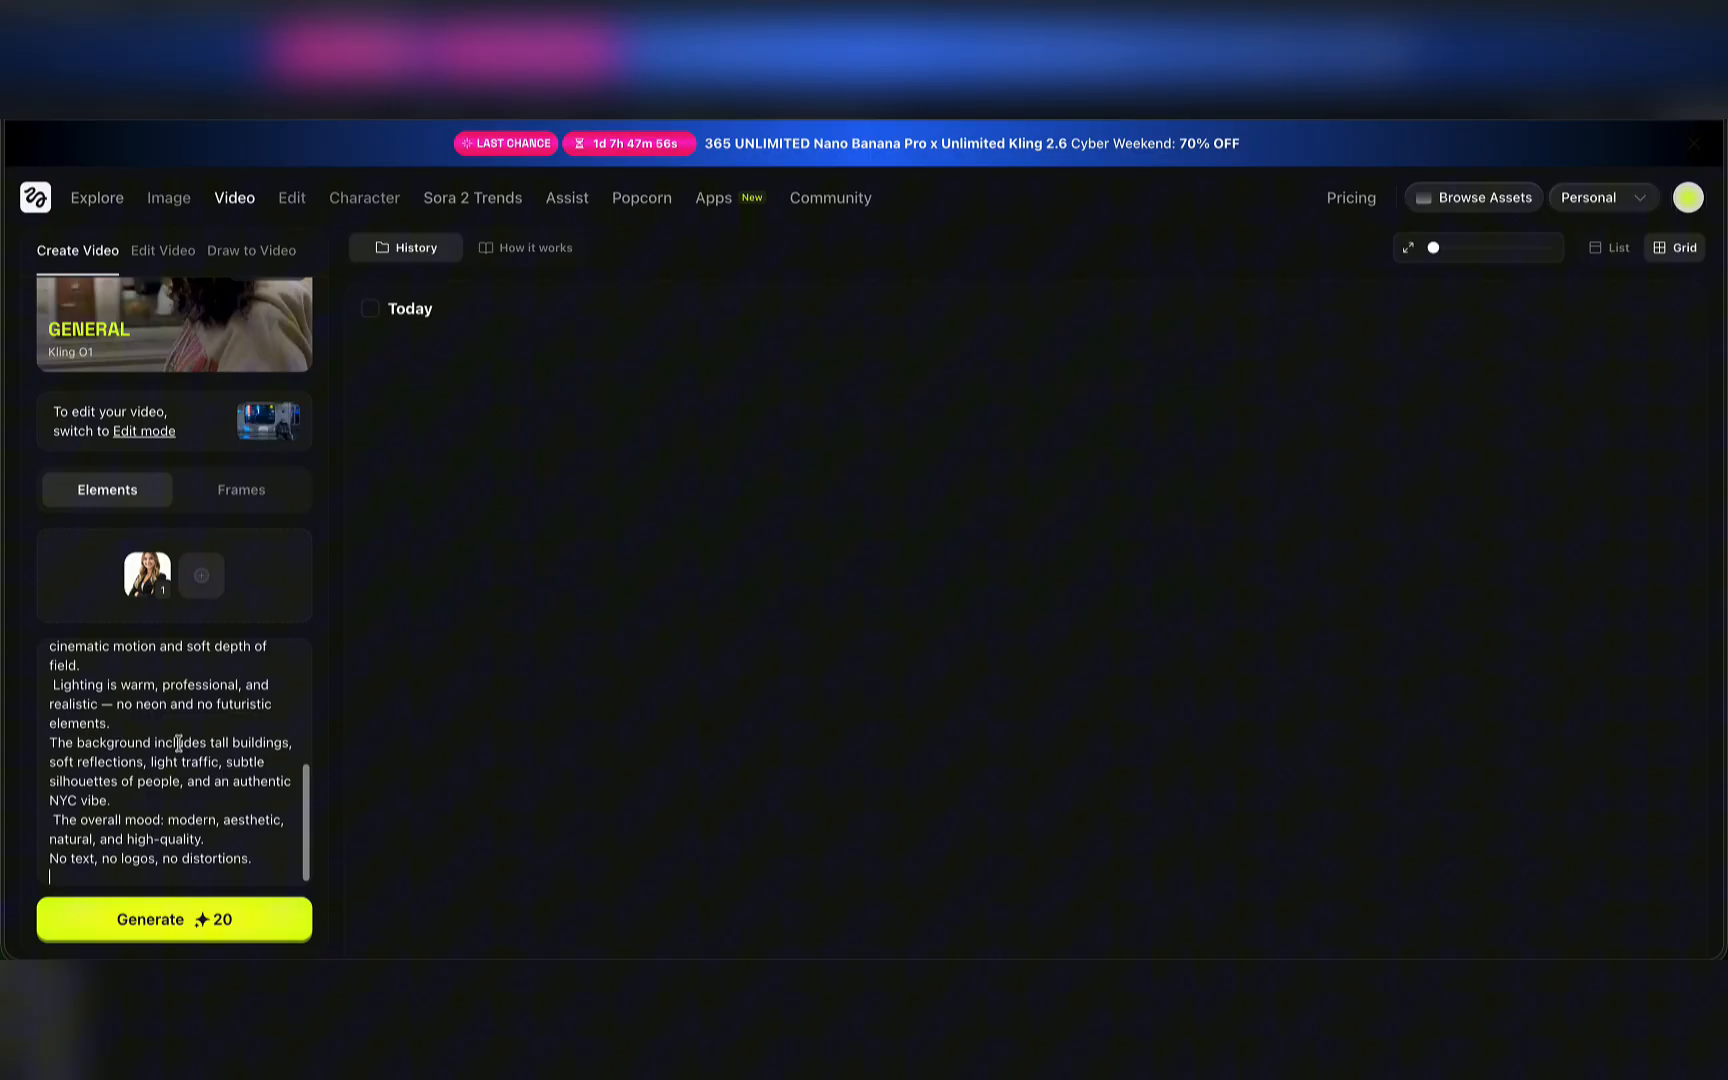
- Scroll down to reveal the Kling O1 Video model, 10s duration and 16:9 aspect settings
{"action": "scroll", "scroll_direction": "down", "scroll_amount": 3}
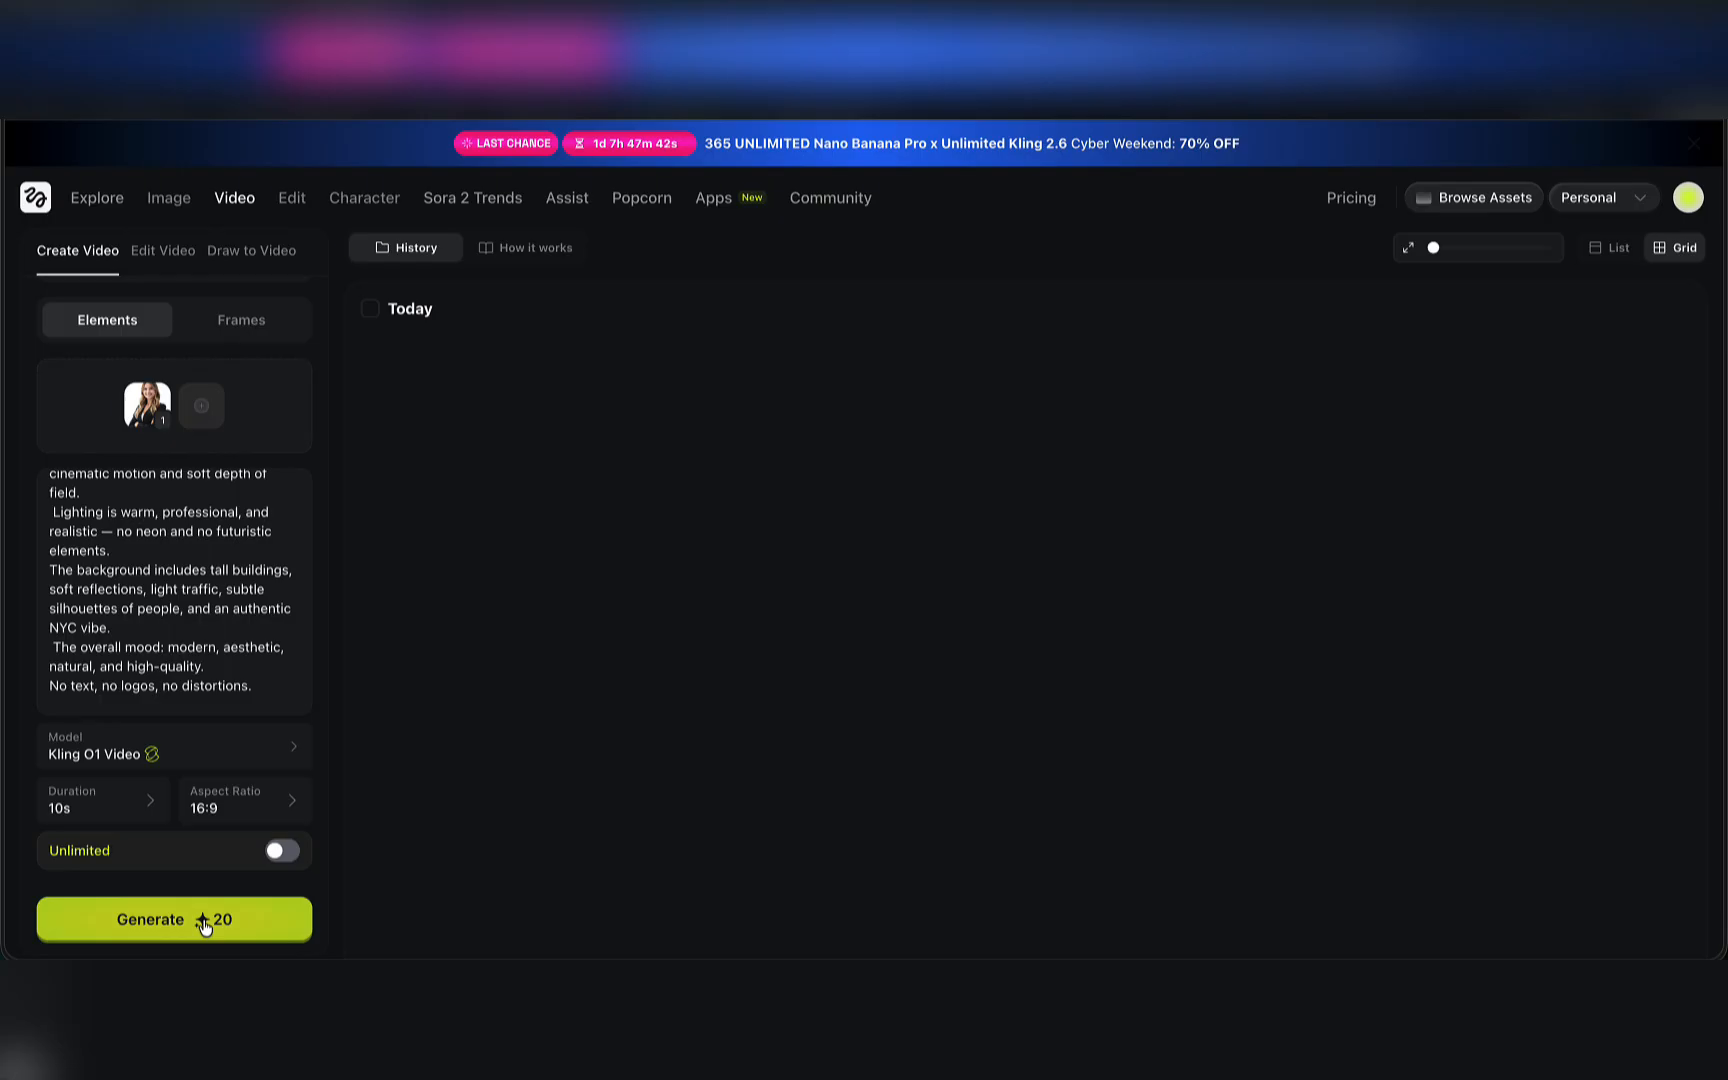
{"action": "left_click", "coordinate": [174, 918]}
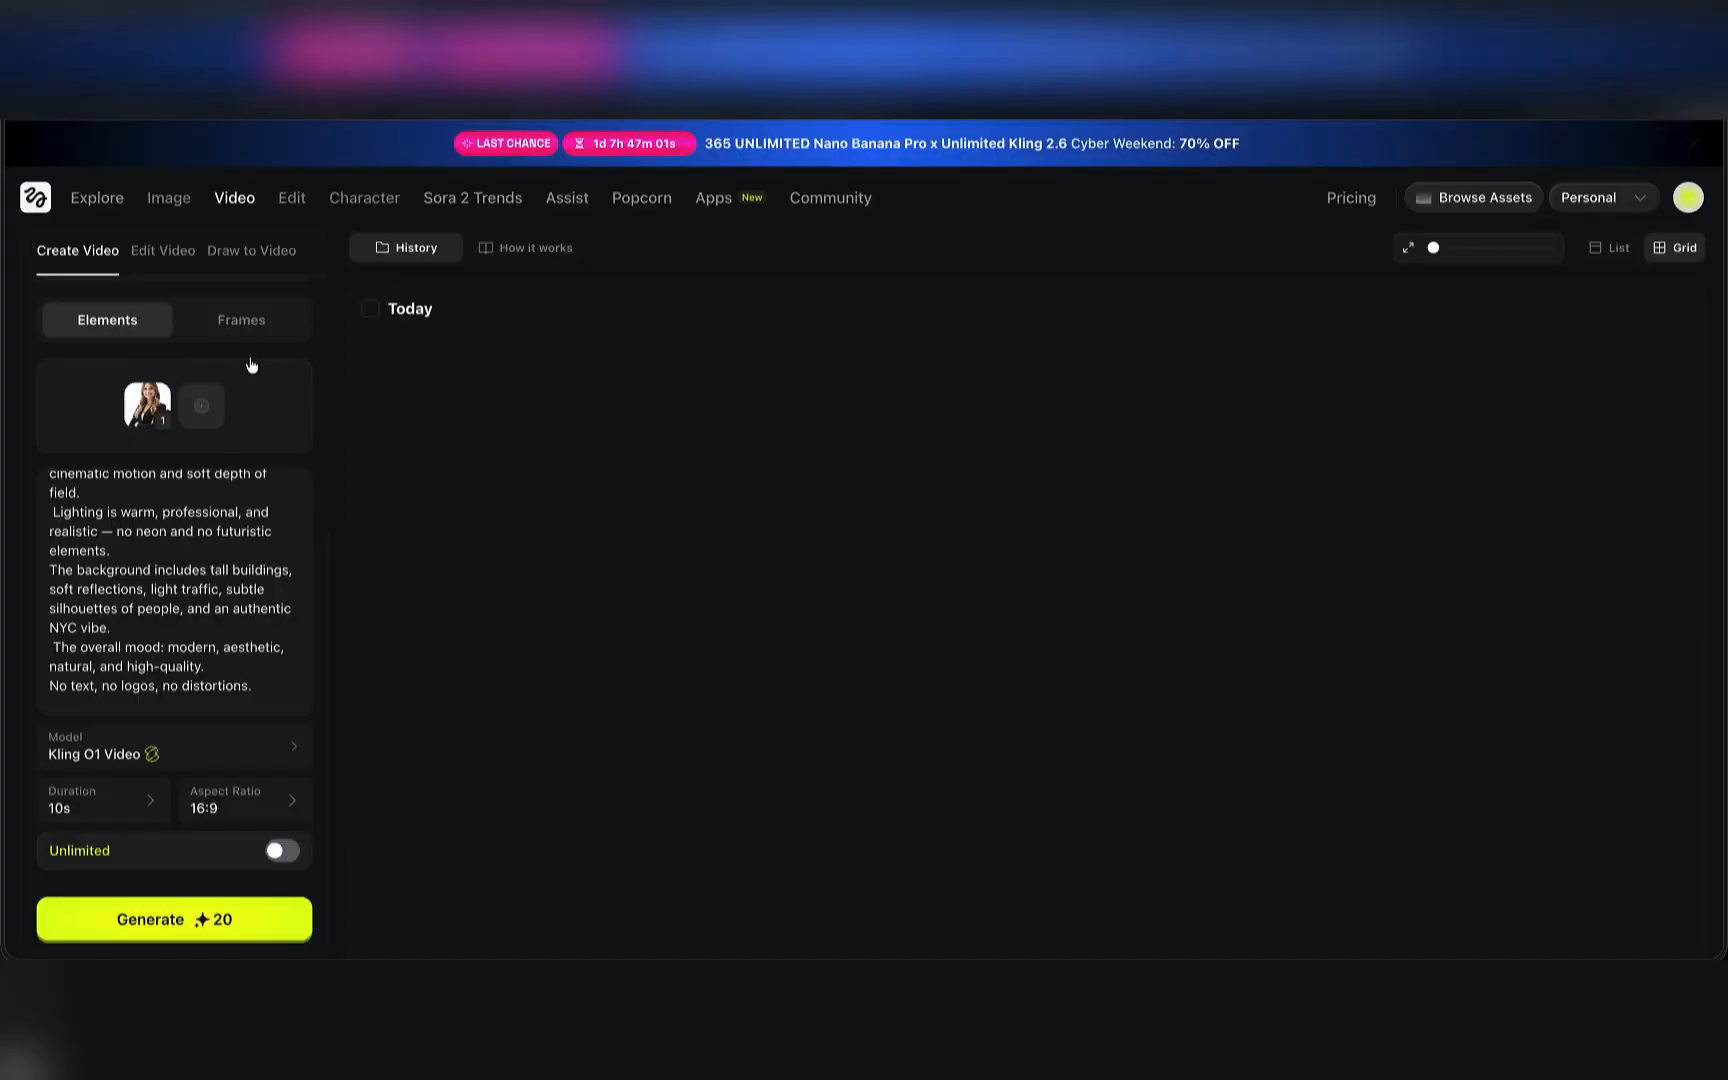
- Submit the cliff drone-approach video for generation at Kling O1 Video, 10s, 16:9
{"action": "left_click", "coordinate": [240, 320]}
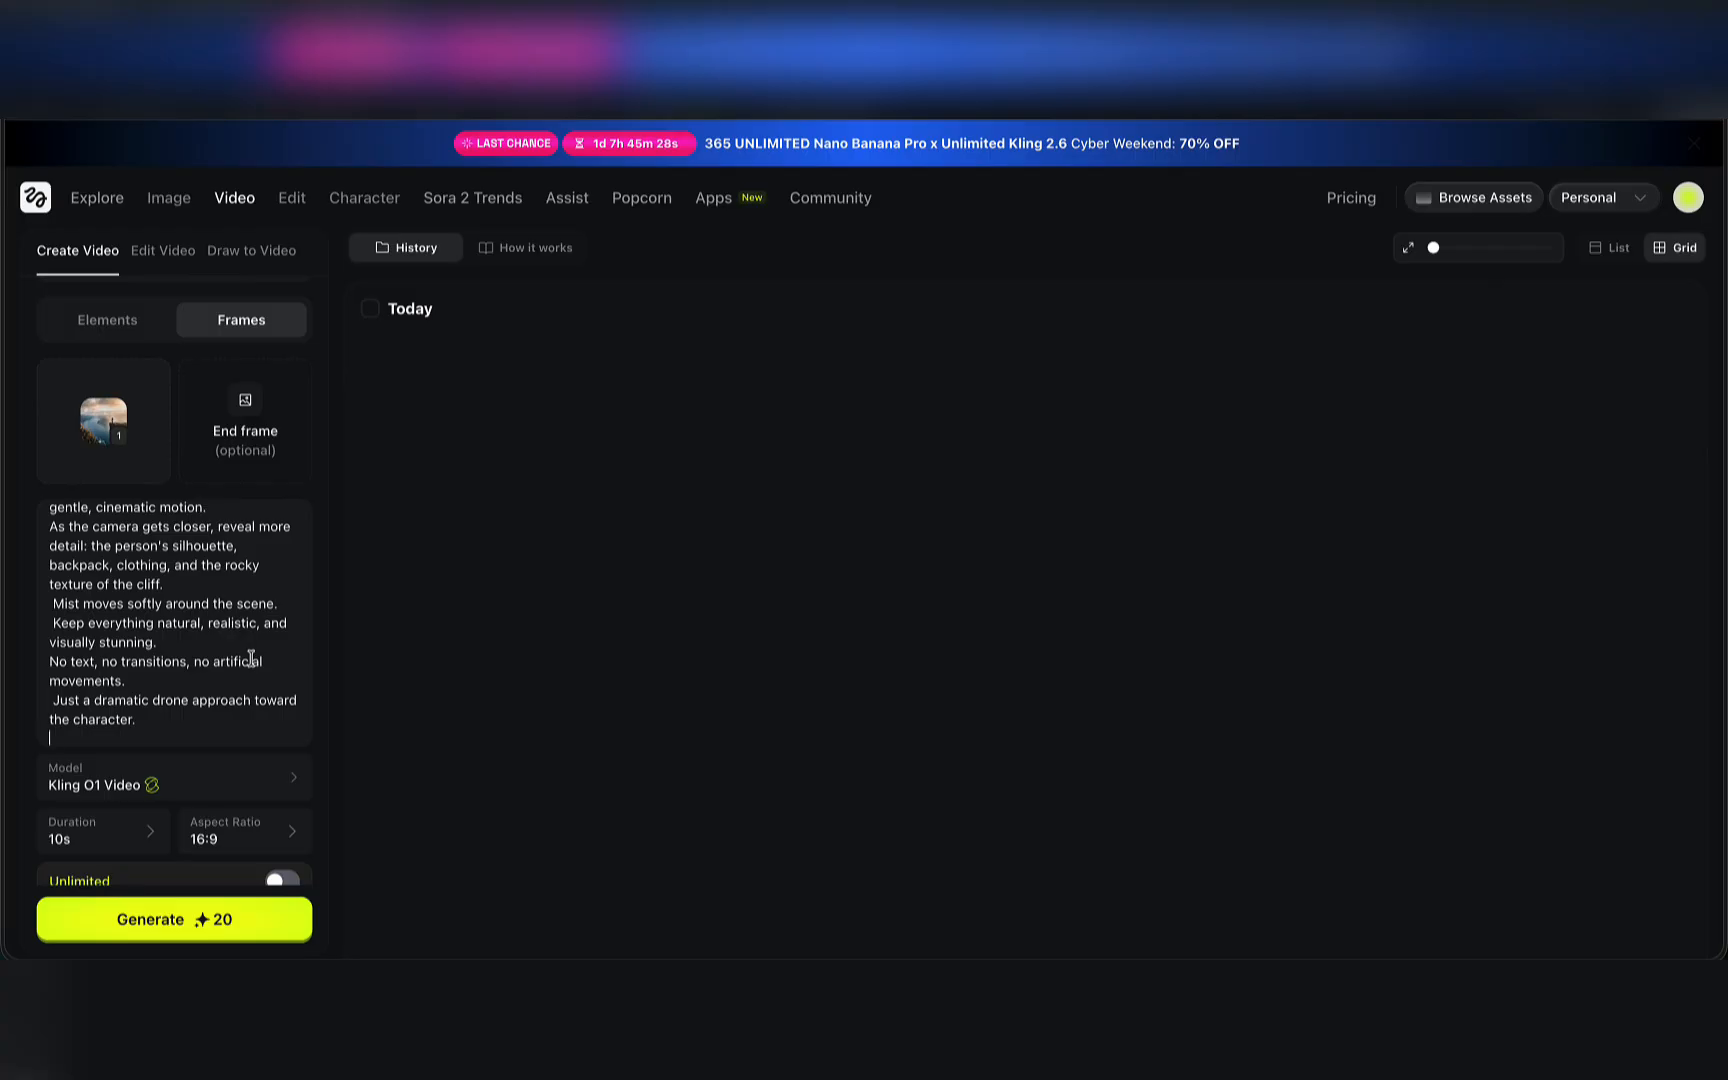
{"action": "scroll", "scroll_direction": "down", "scroll_amount": 3}
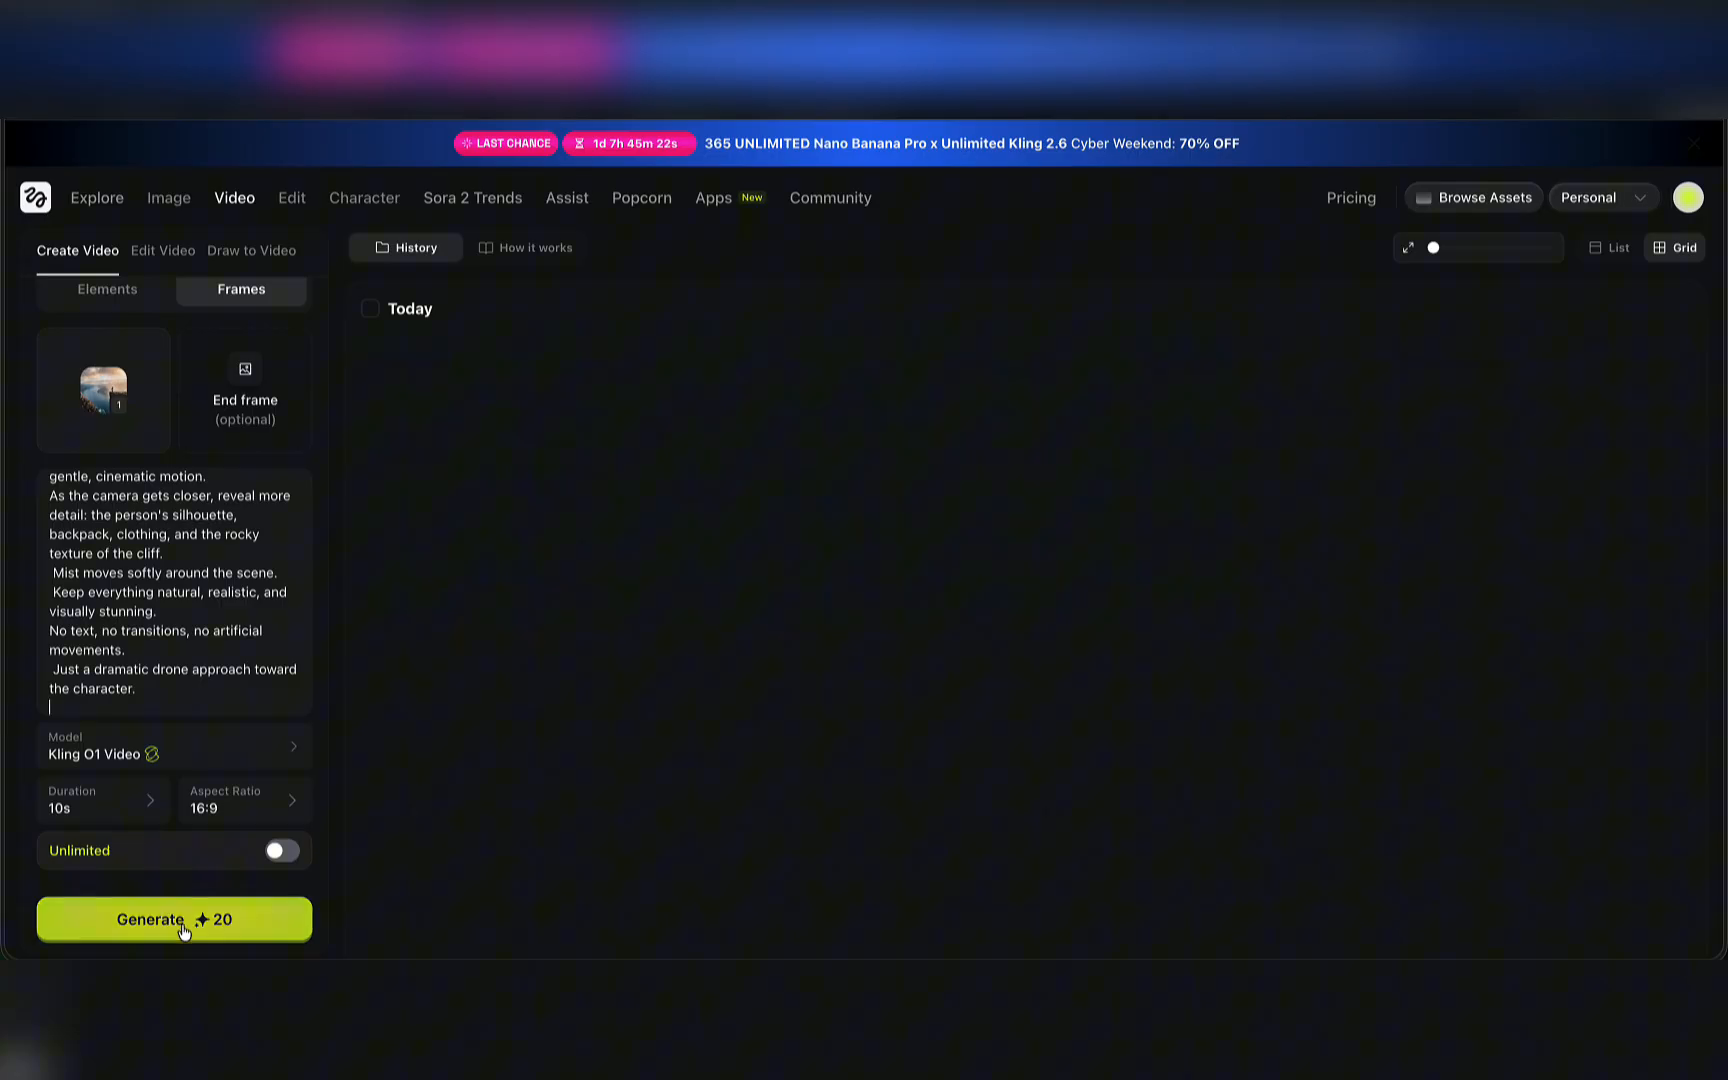
{"action": "left_click", "coordinate": [174, 920]}
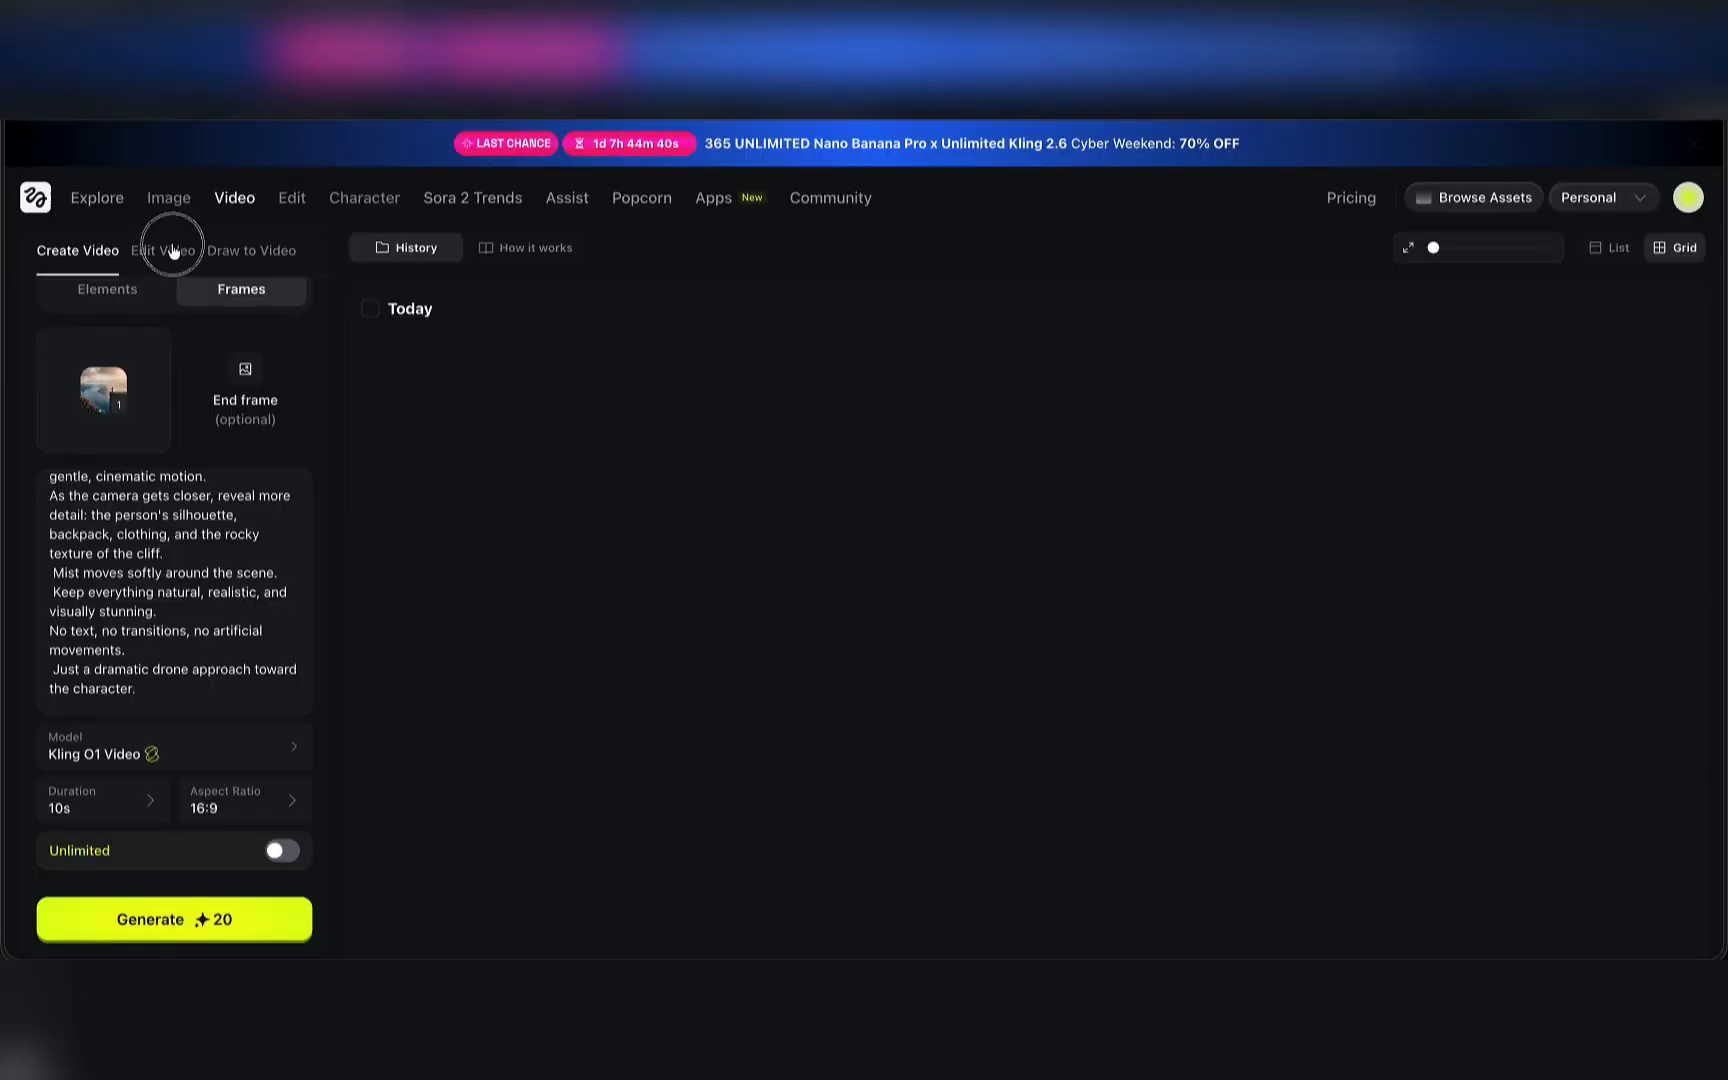
- Load the street clip in Edit Video mode and prompt a change of weather to rain with wet reflective pavement
{"action": "left_click", "coordinate": [162, 250]}
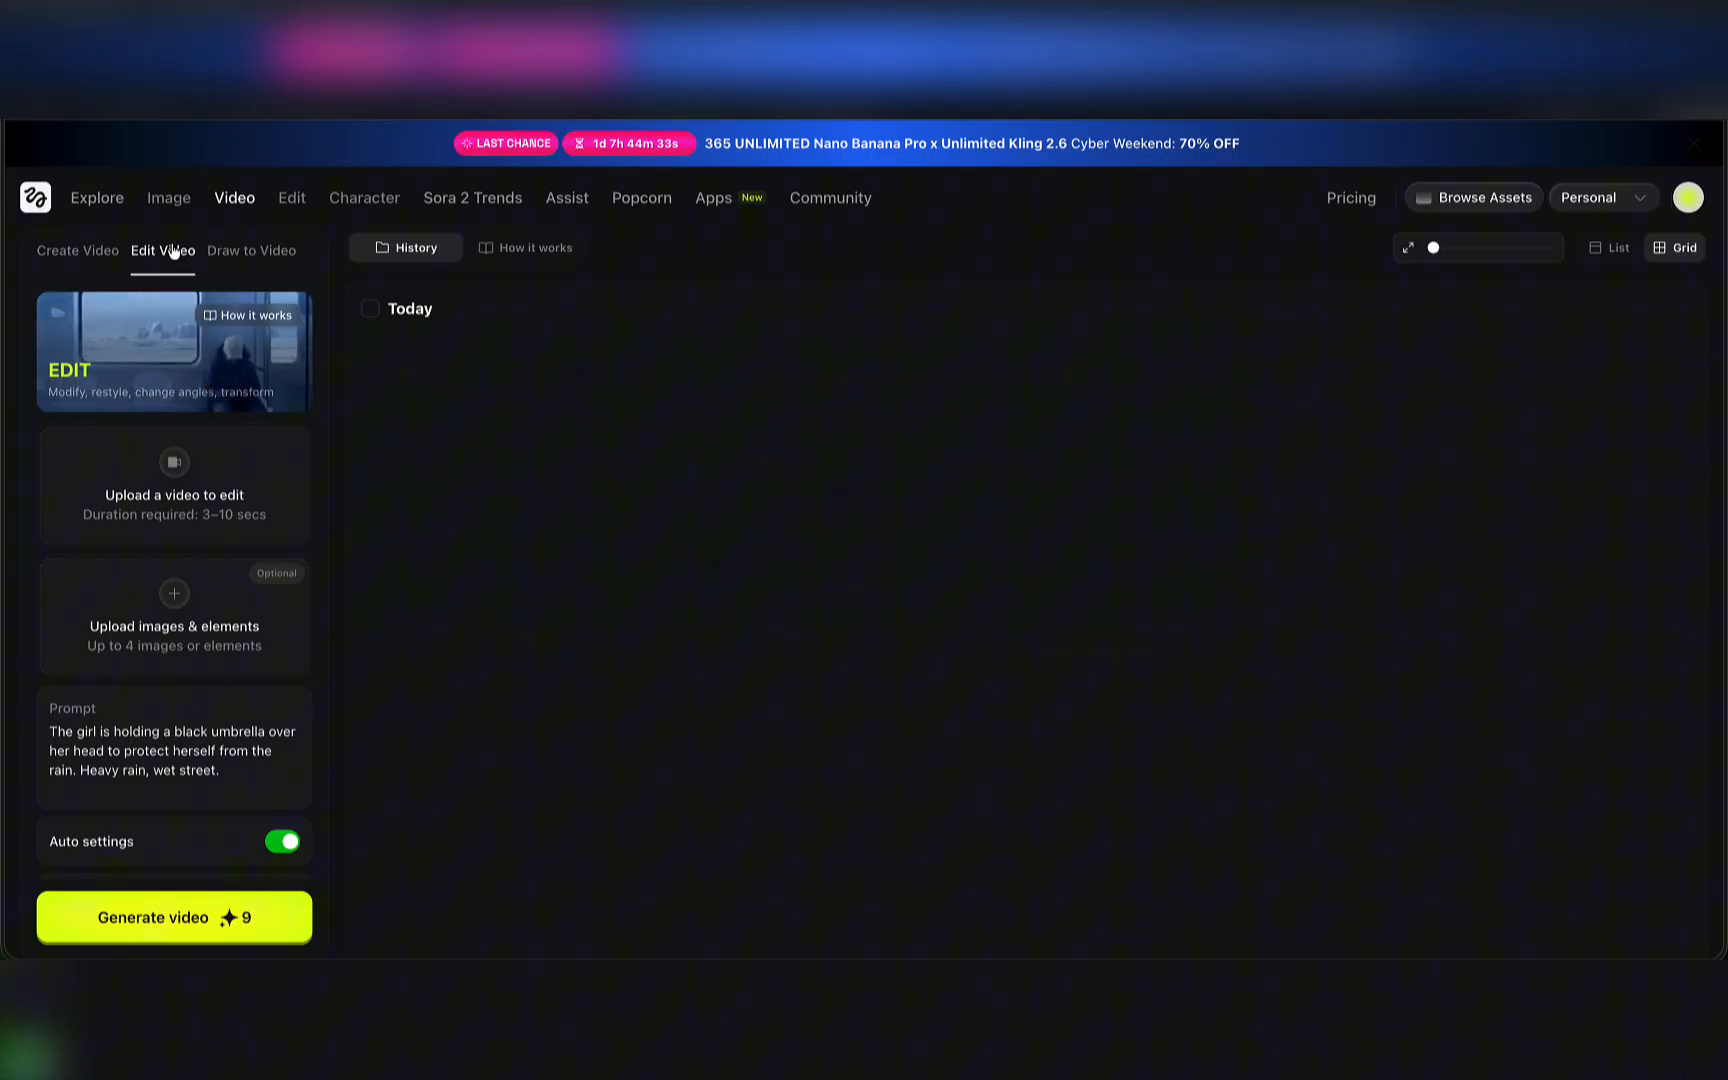
{"action": "left_click", "coordinate": [174, 484]}
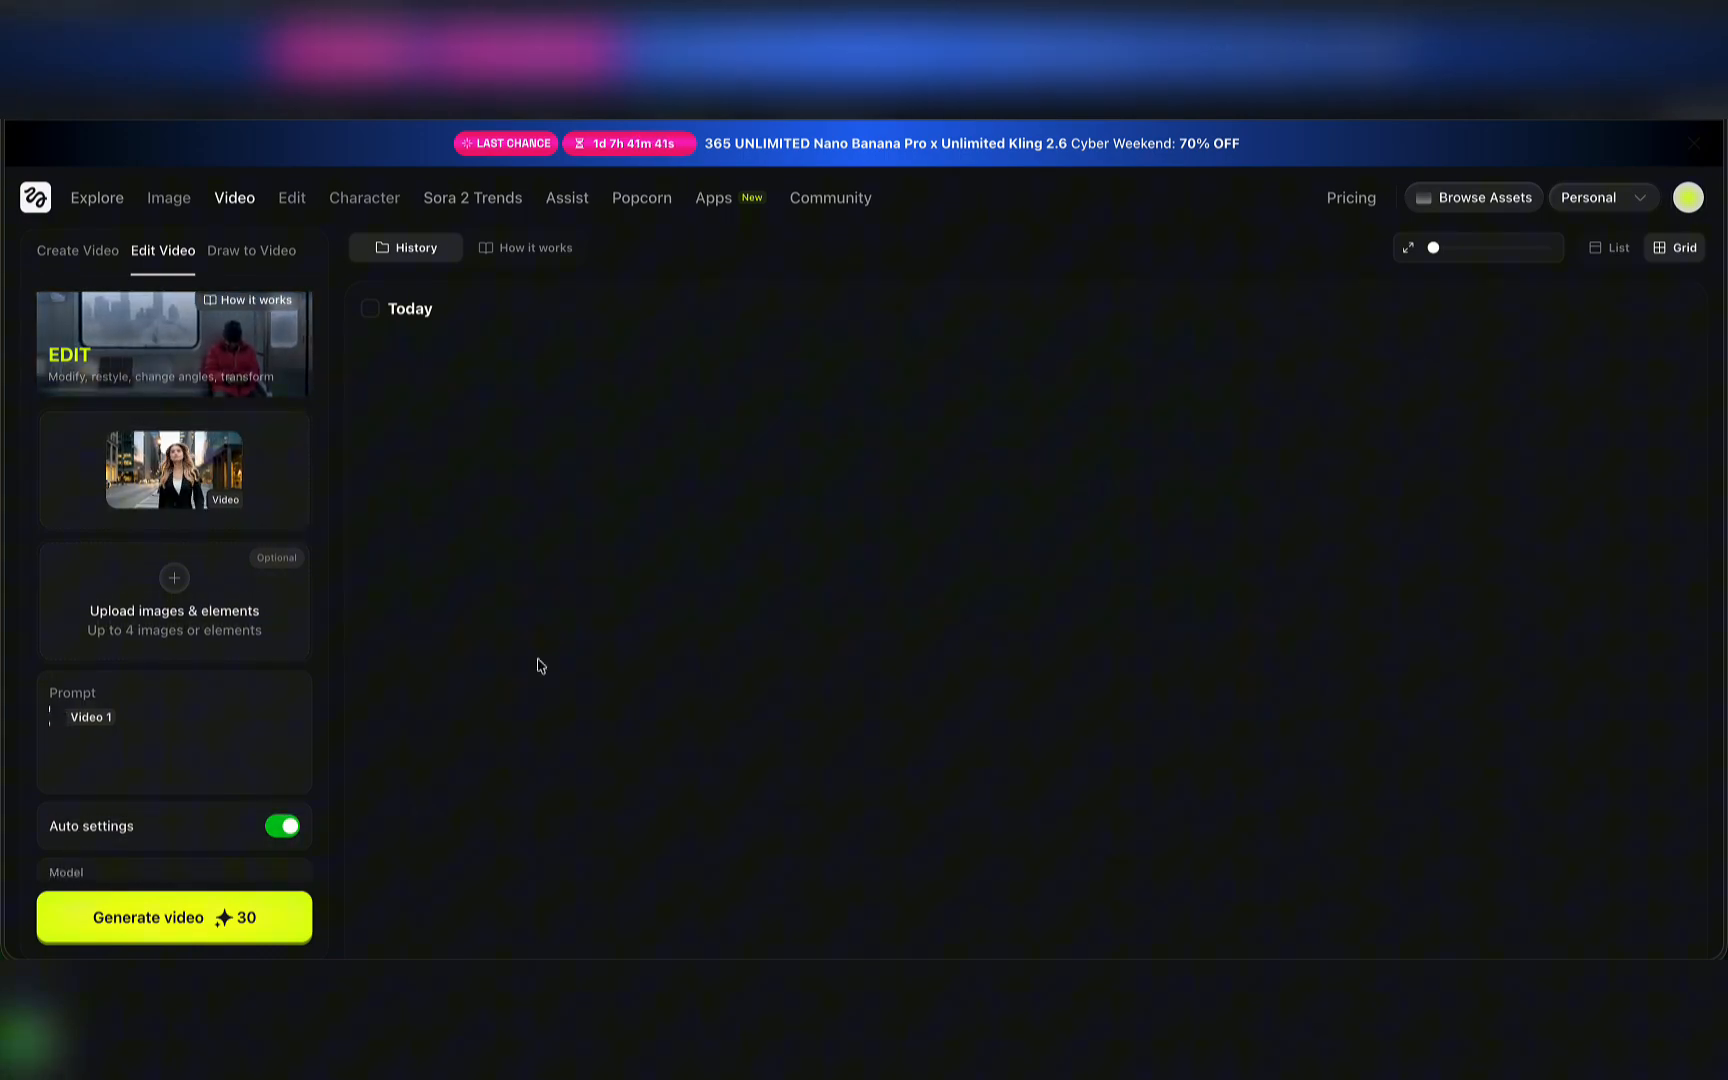
{"action": "type", "text": "Change weather to rain. Wet pavement with reflections, water splashing on the ground, dark moody blue atmosphere, cinematic lighting."}
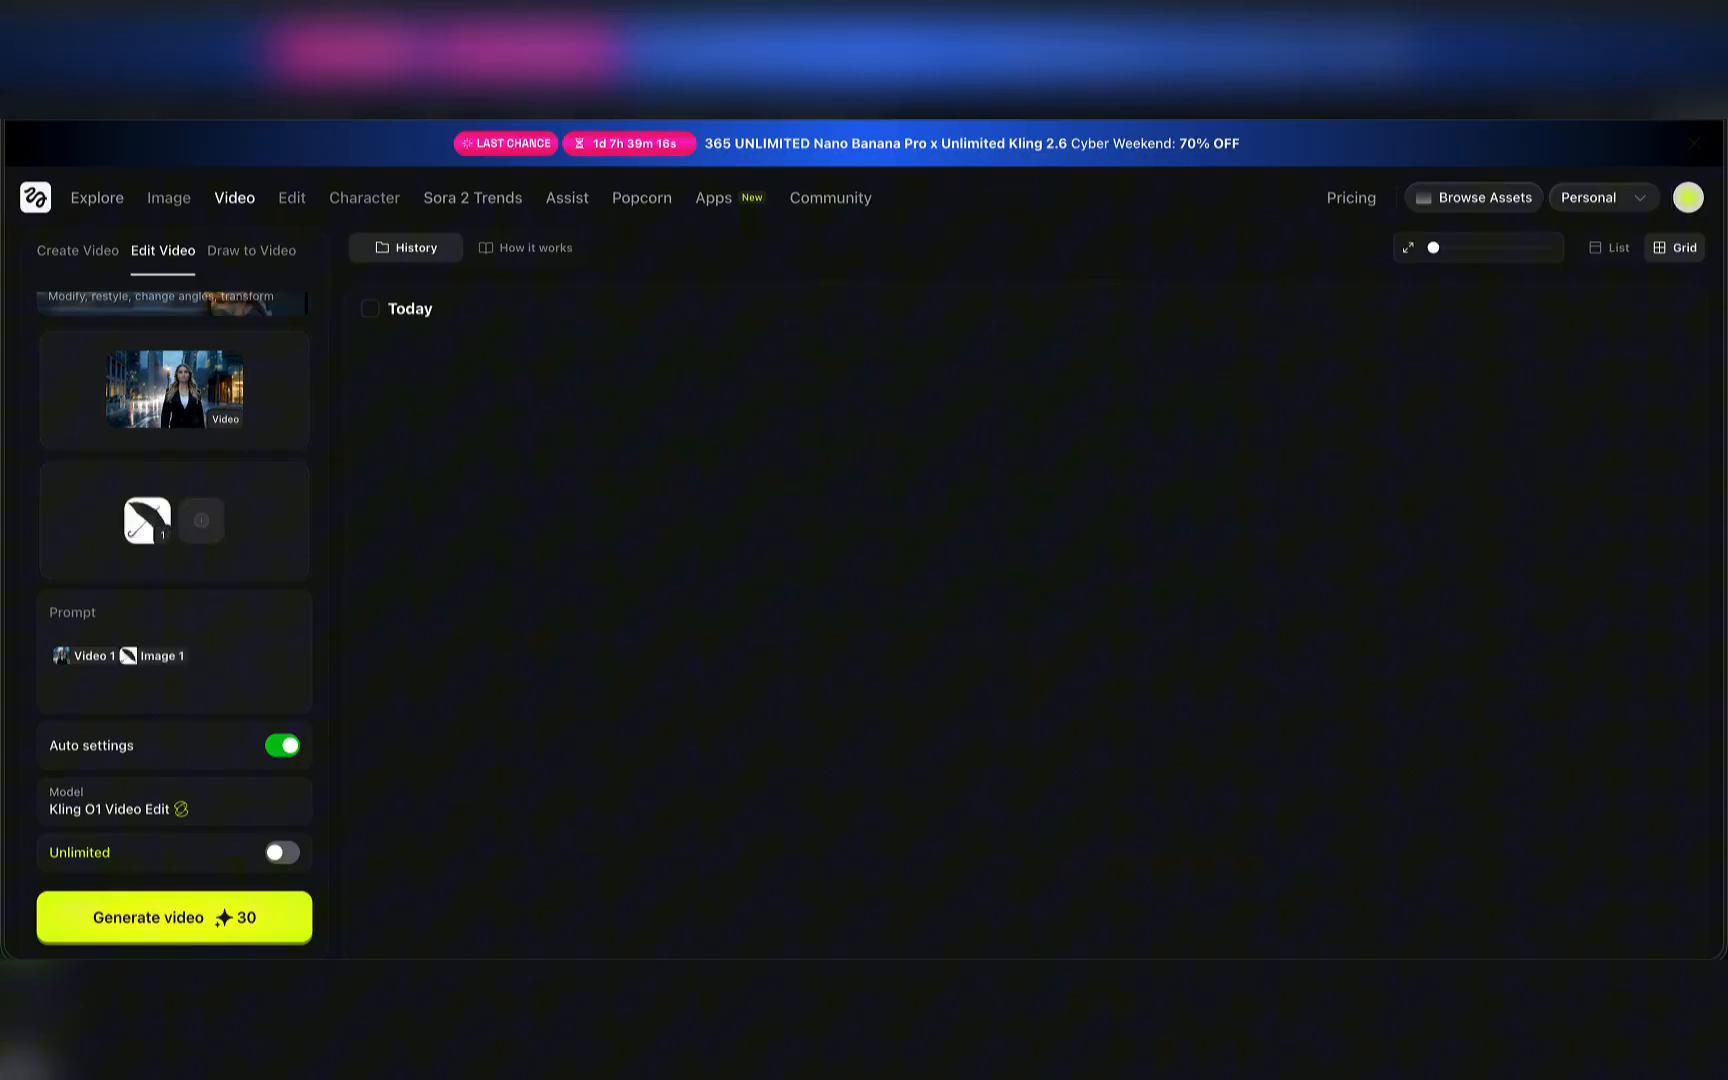
- Add the girl-holding-a-black-umbrella prompt and submit the rainy edit for generation
{"action": "type", "text": "The girl is holding a black umbrella over her head to protect herself from the rain. Heavy rain, wet street.\""}
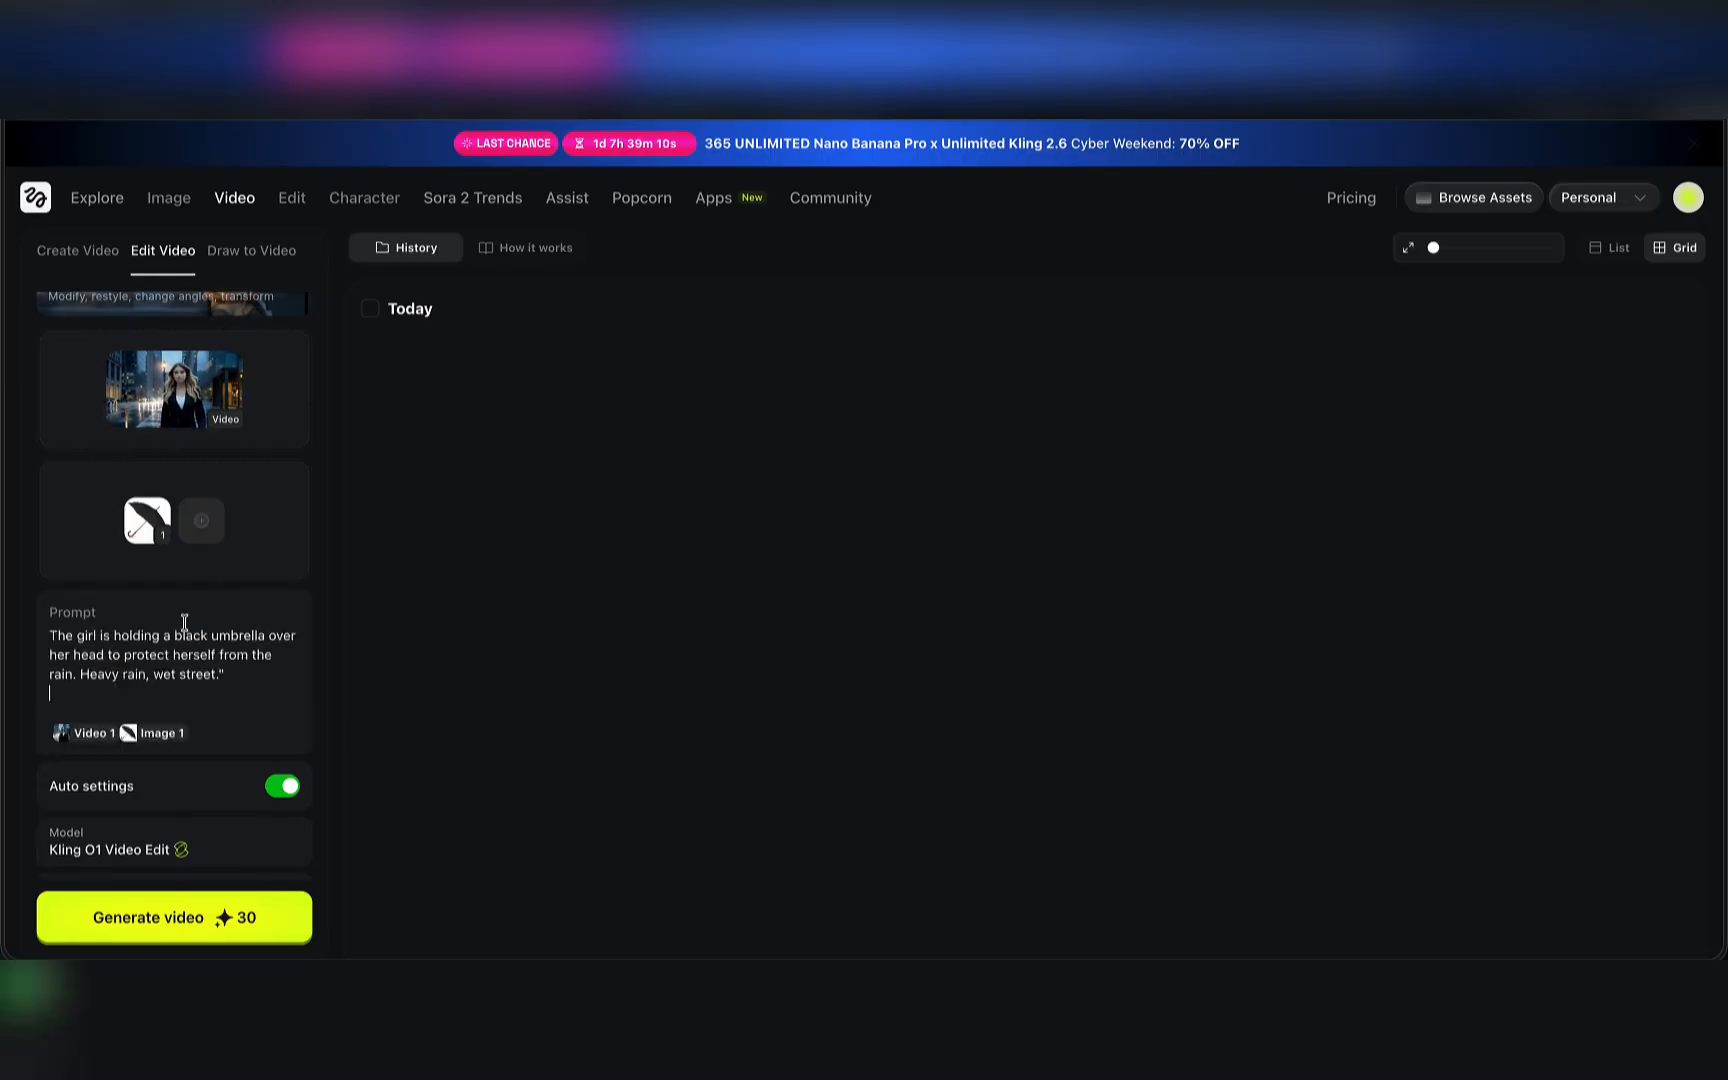
{"action": "mouse_move", "coordinate": [448, 696]}
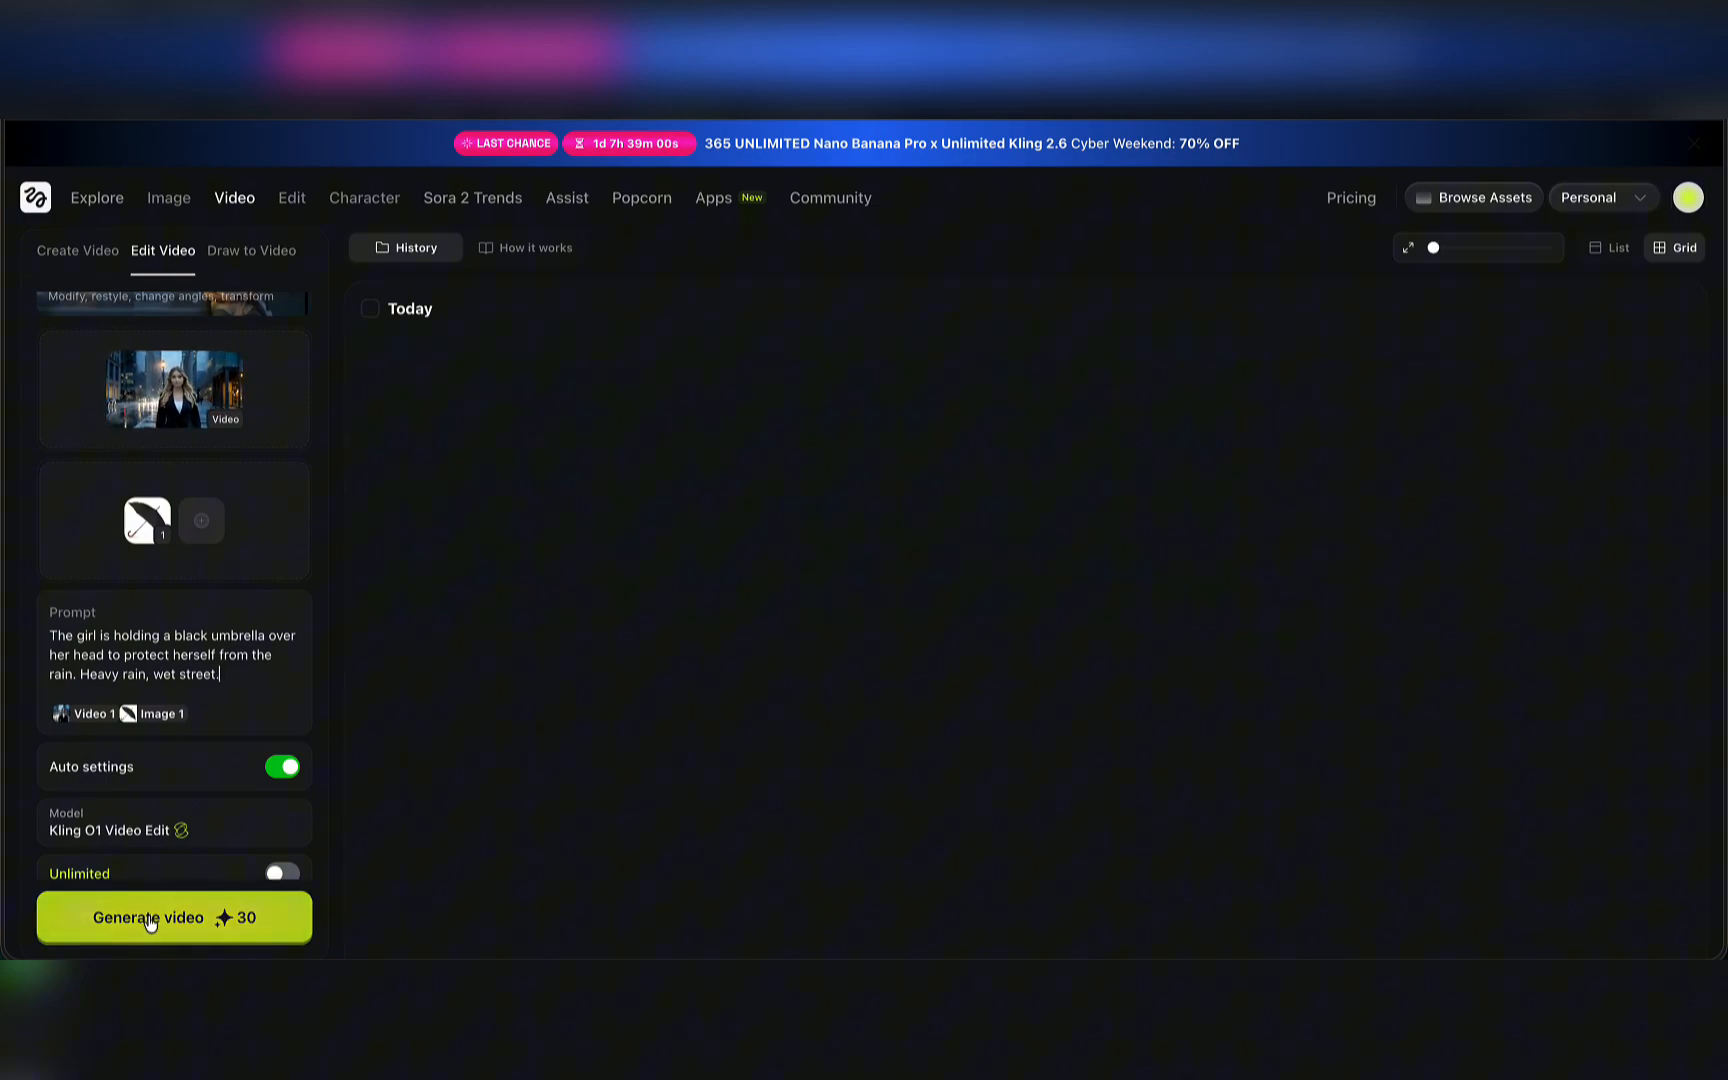
{"action": "left_click", "coordinate": [174, 916]}
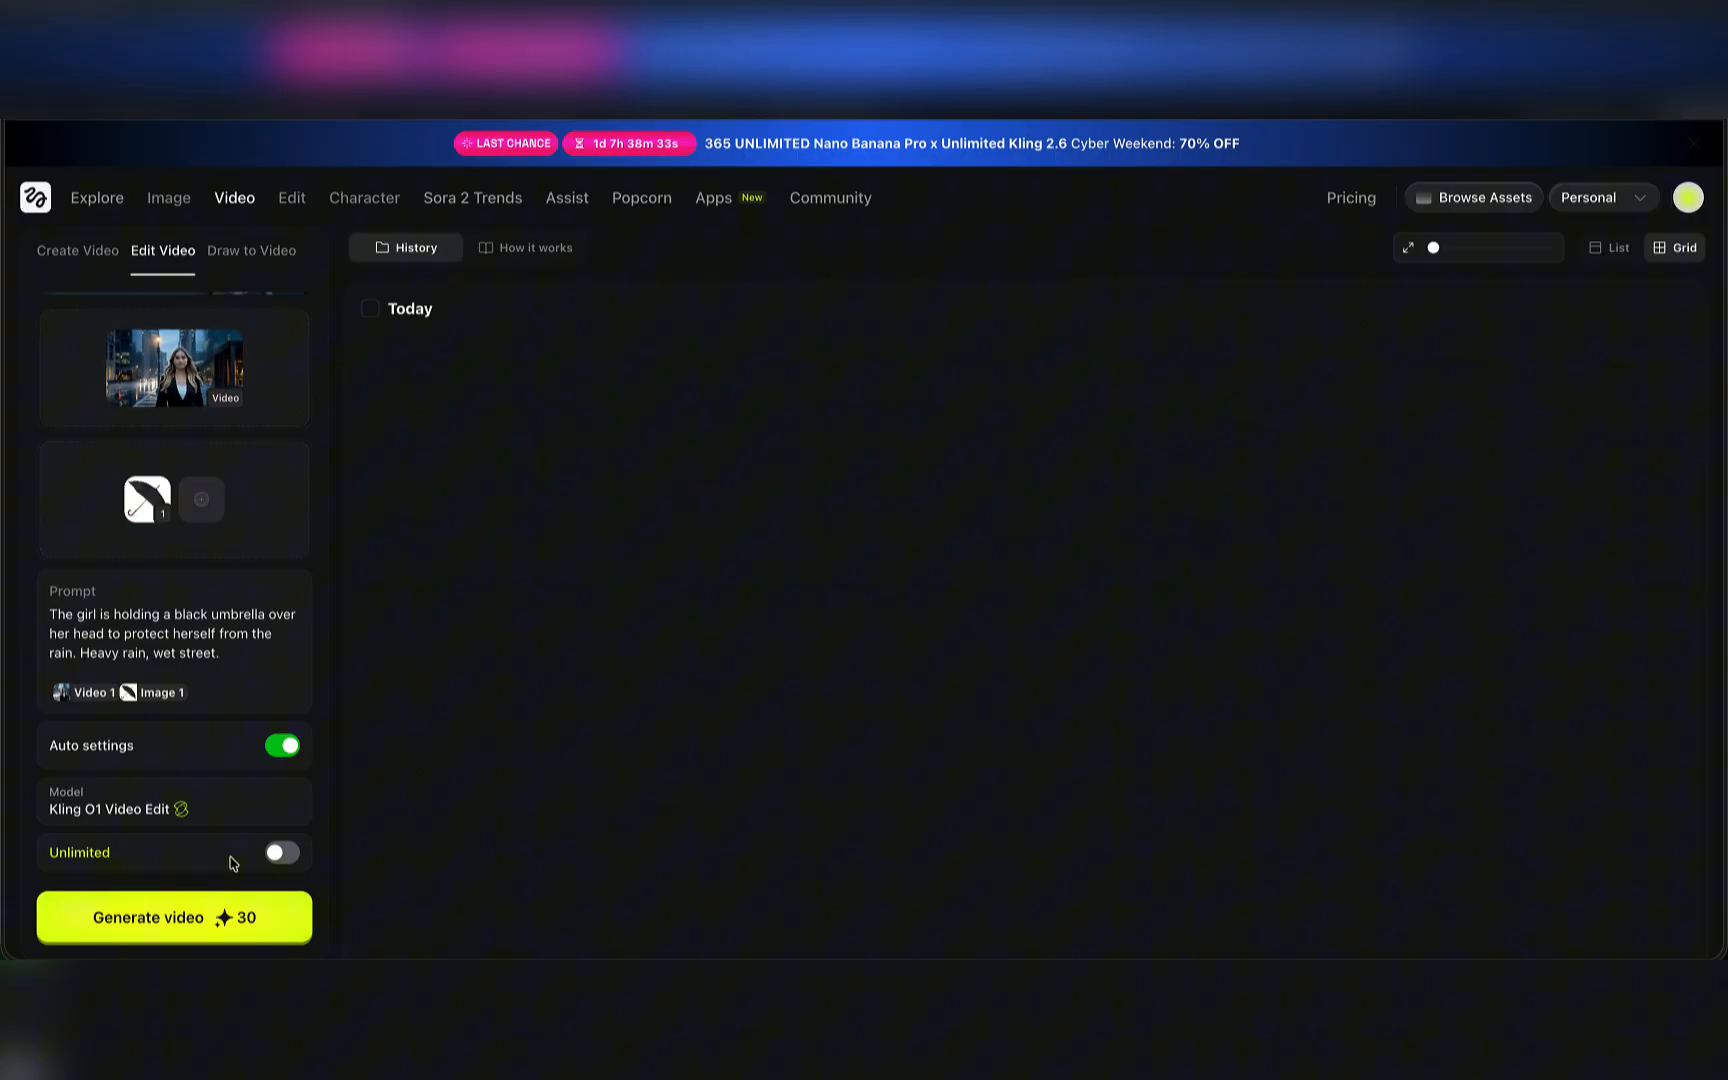
- Toggle Unlimited generation mode for the rainy umbrella edit
{"action": "left_click", "coordinate": [282, 852]}
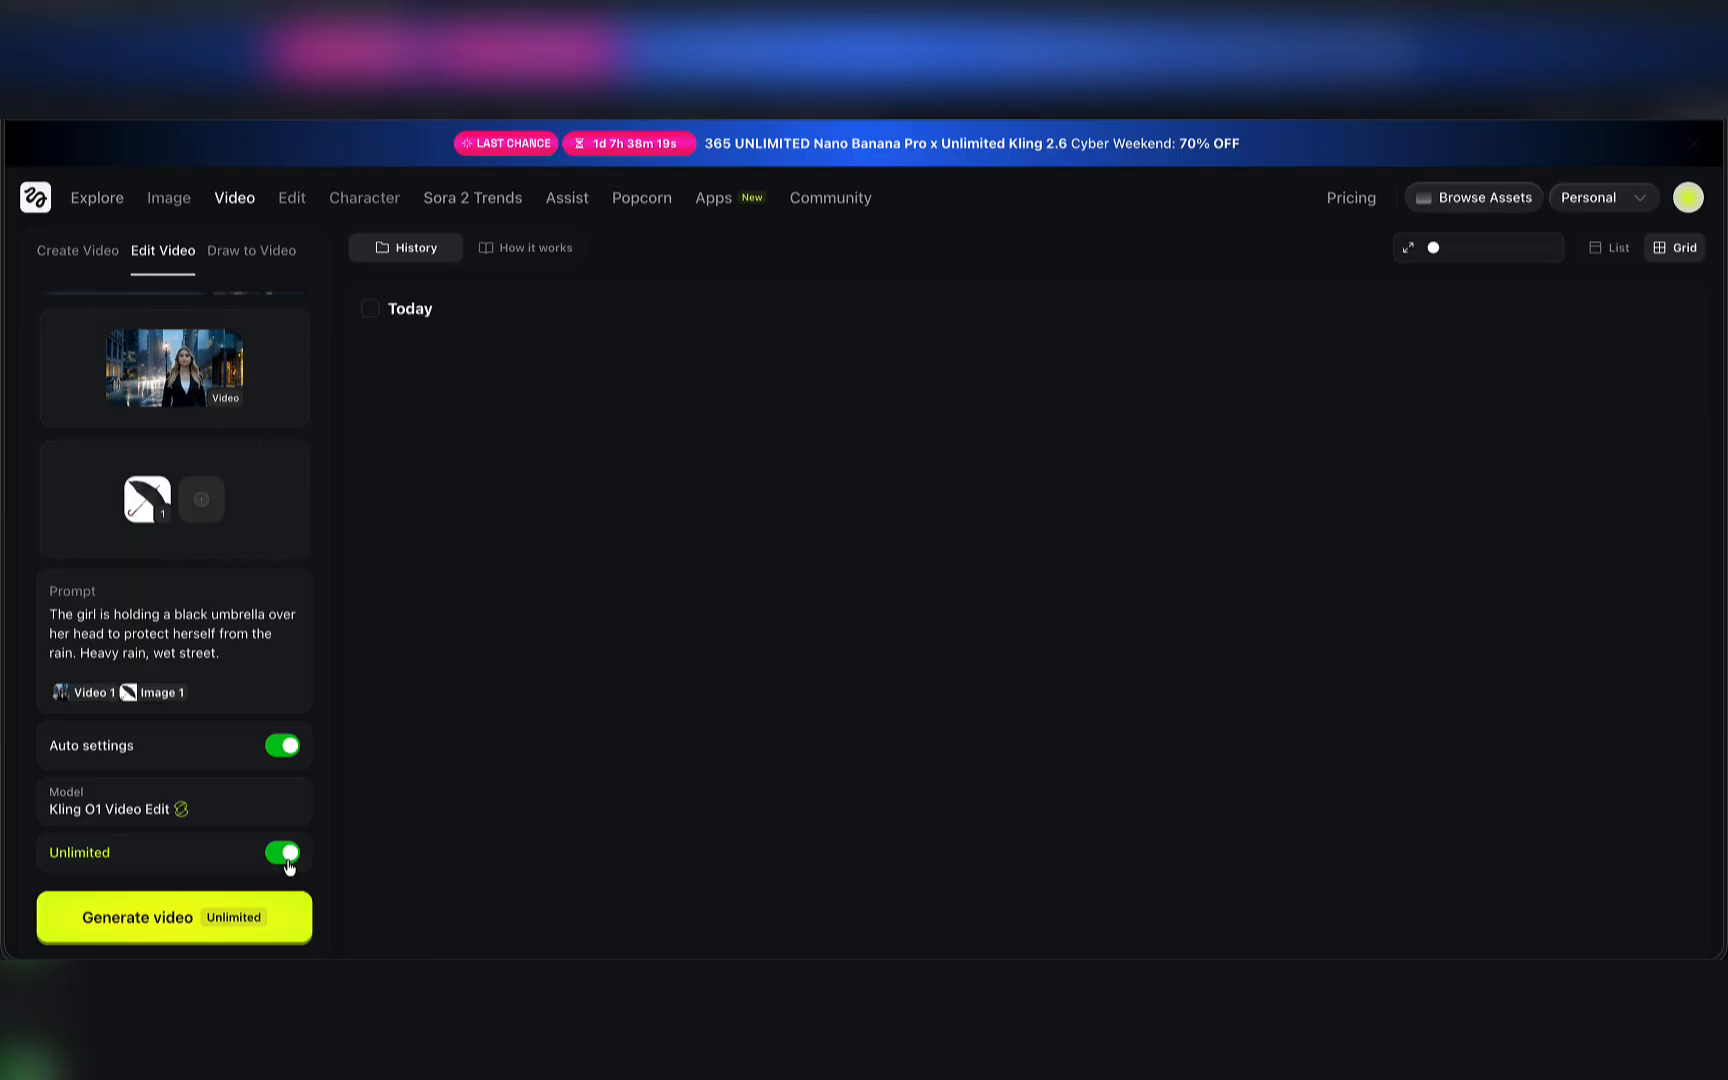
{"action": "left_click", "coordinate": [282, 852]}
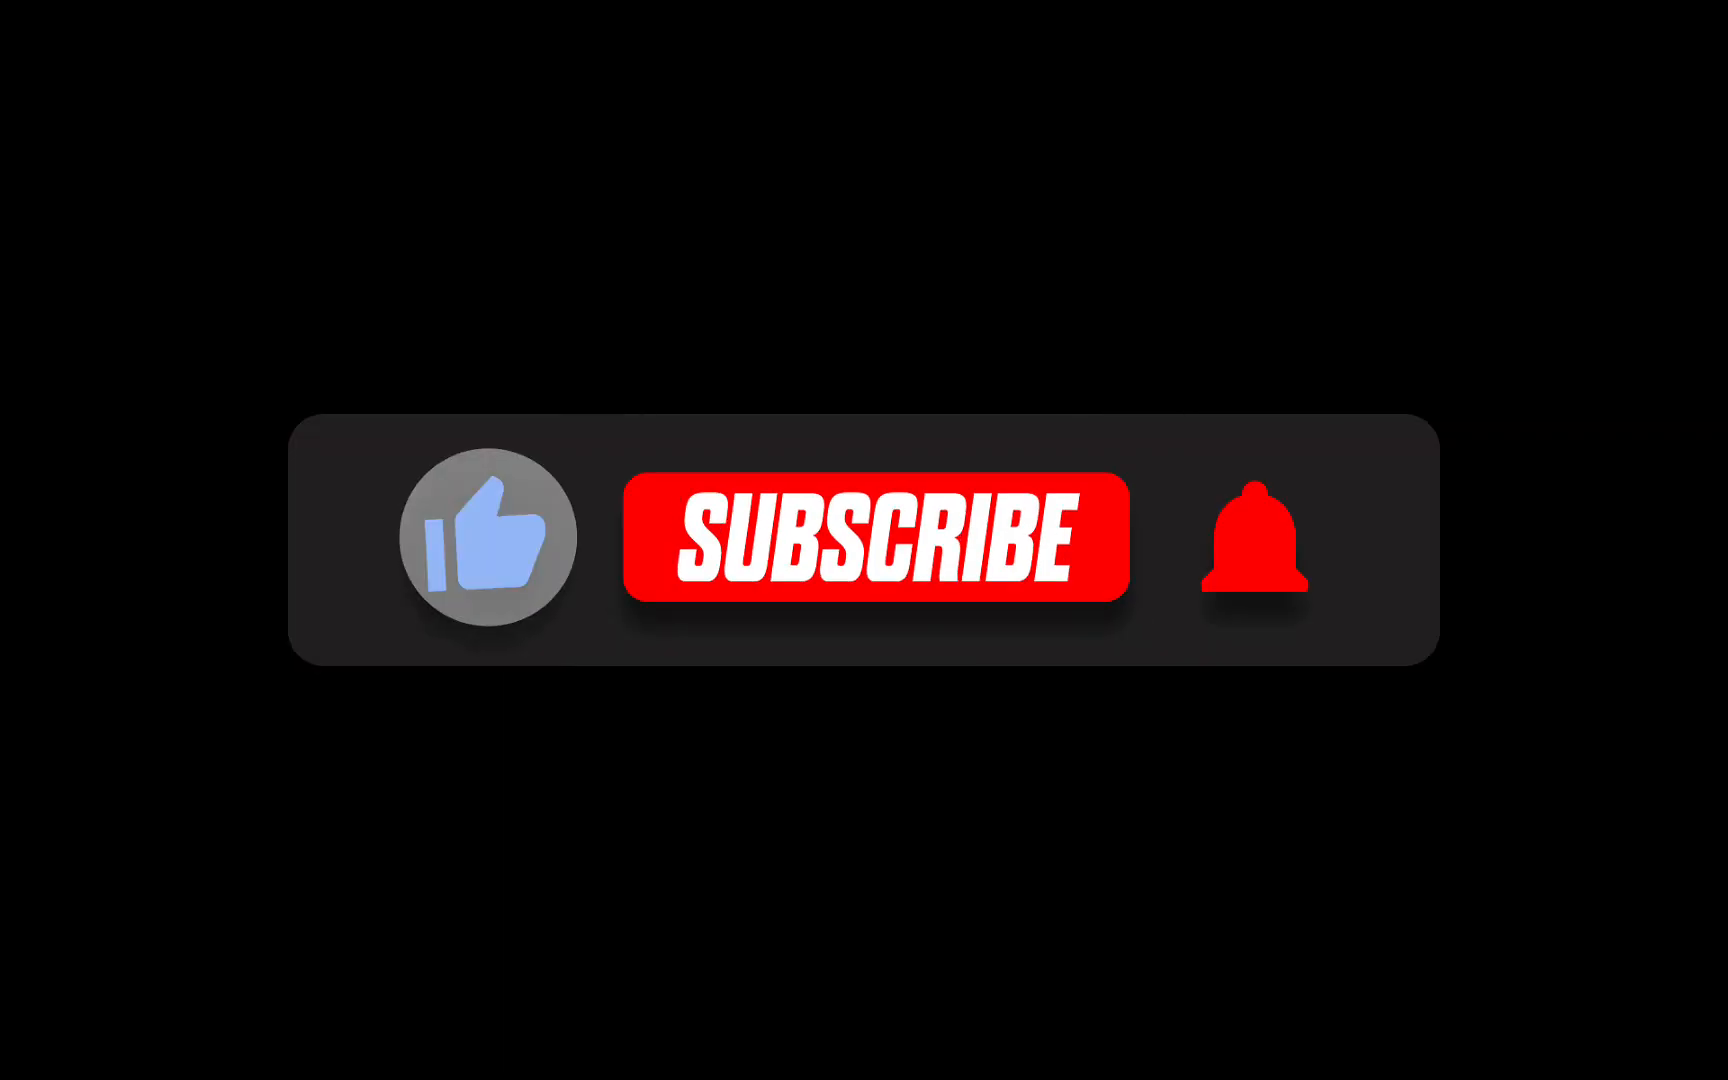
{"action": "left_click", "coordinate": [874, 538]}
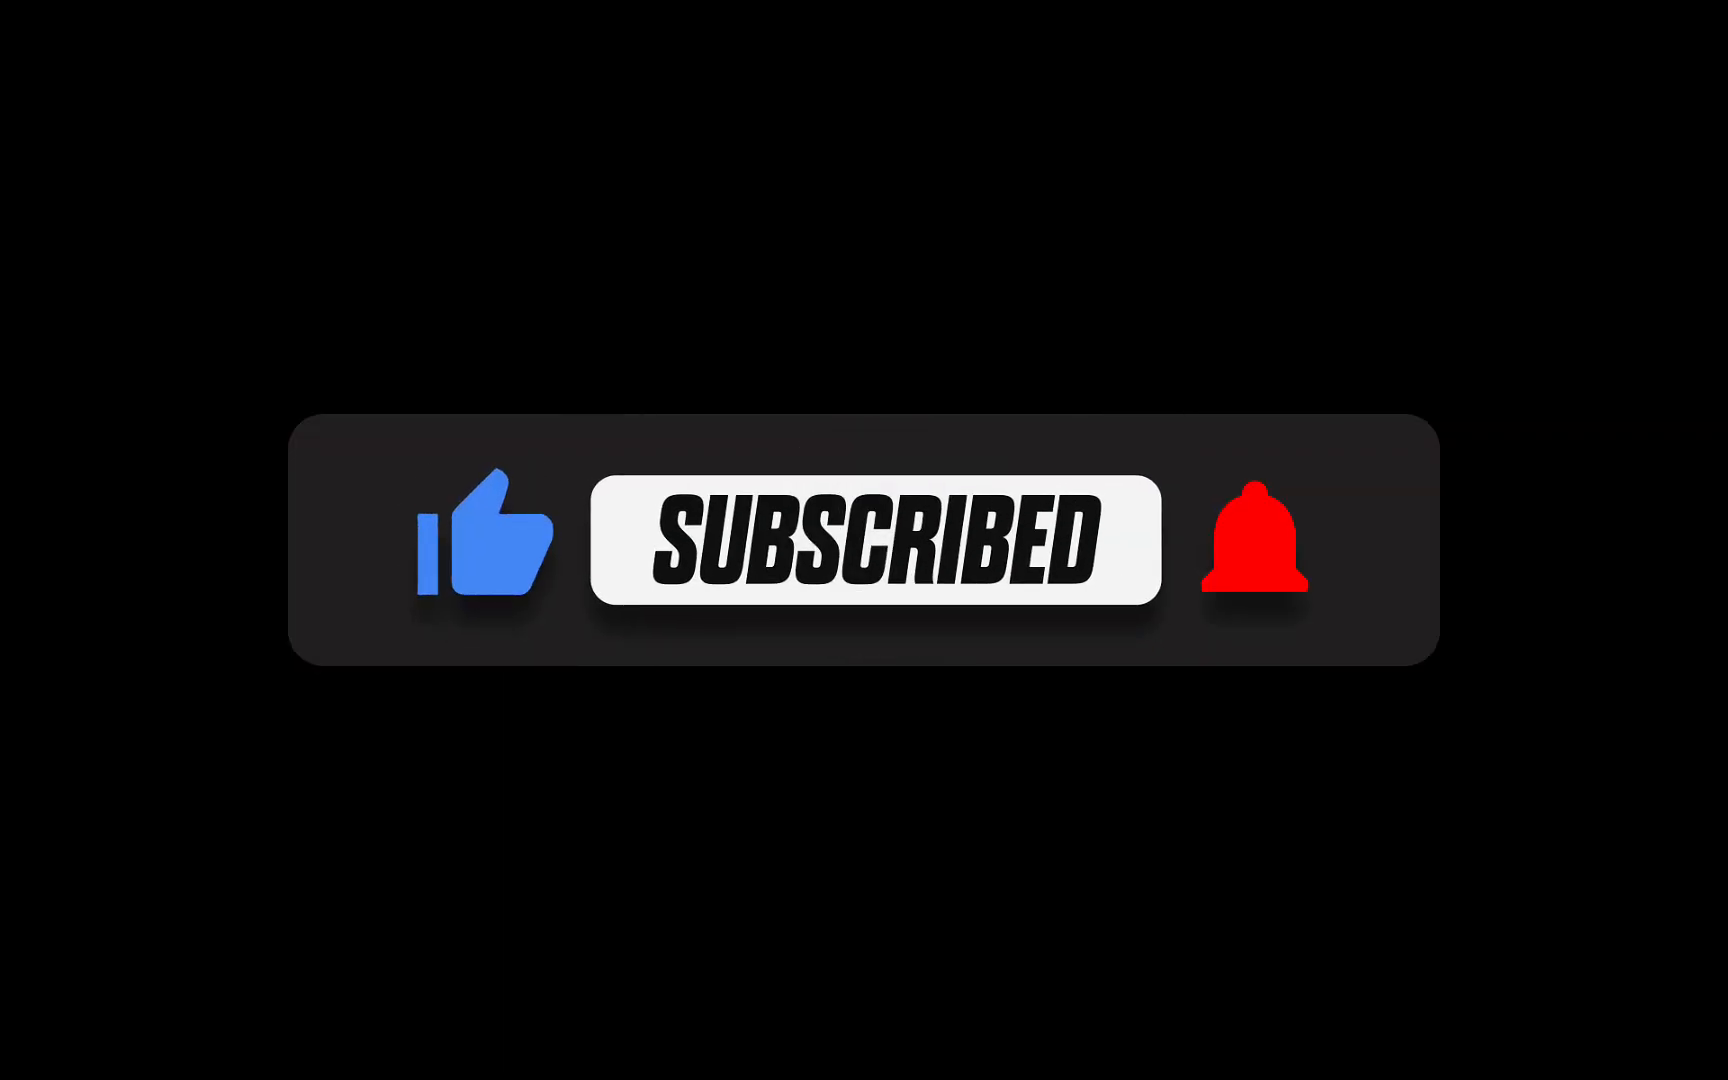